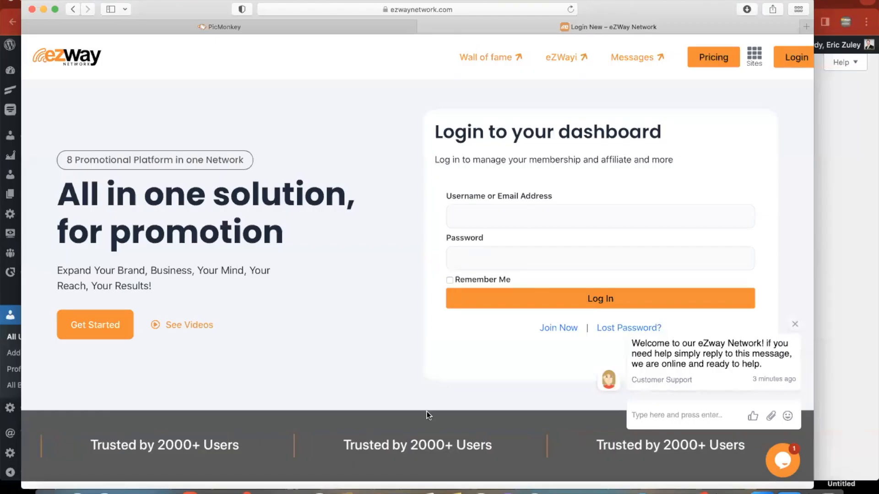
pyautogui.moveTo(420, 340)
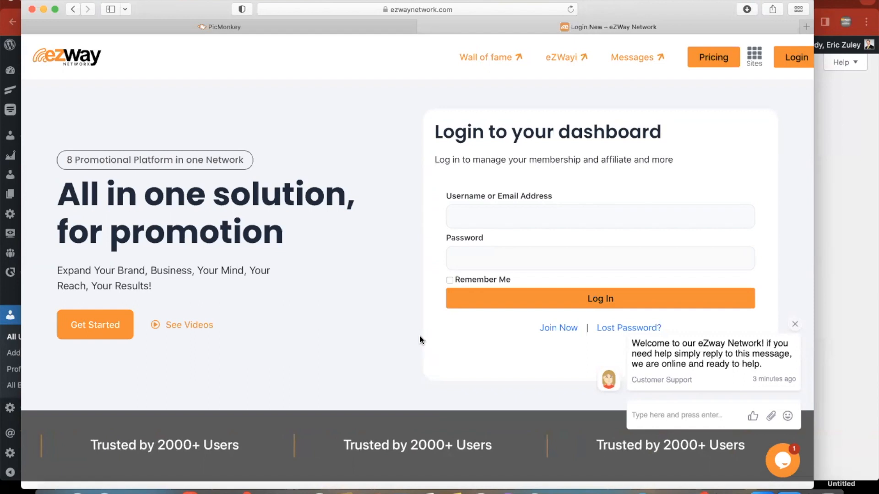
pyautogui.moveTo(412, 313)
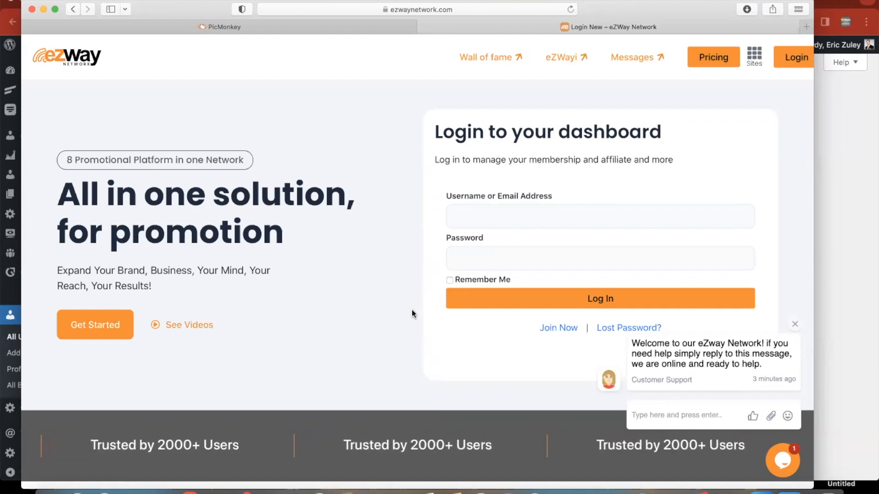
pyautogui.moveTo(415, 304)
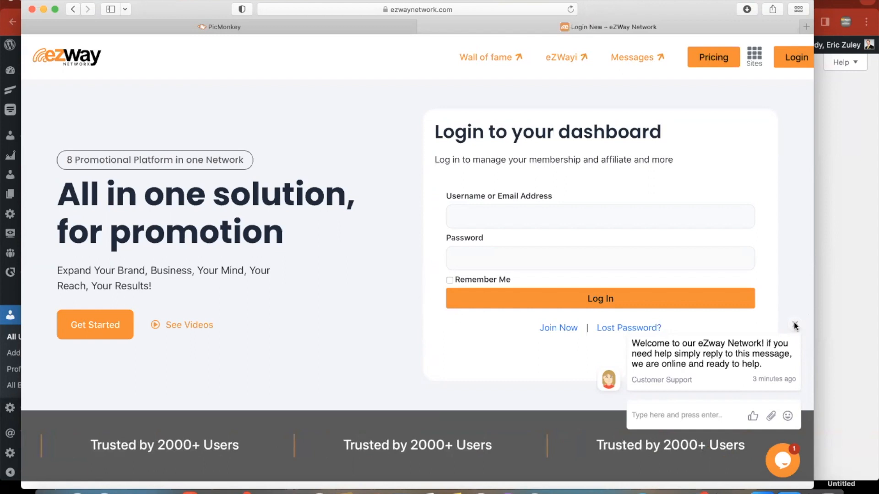
# - Close the support chat welcome popup covering the eZWay Network login page
pyautogui.click(794, 326)
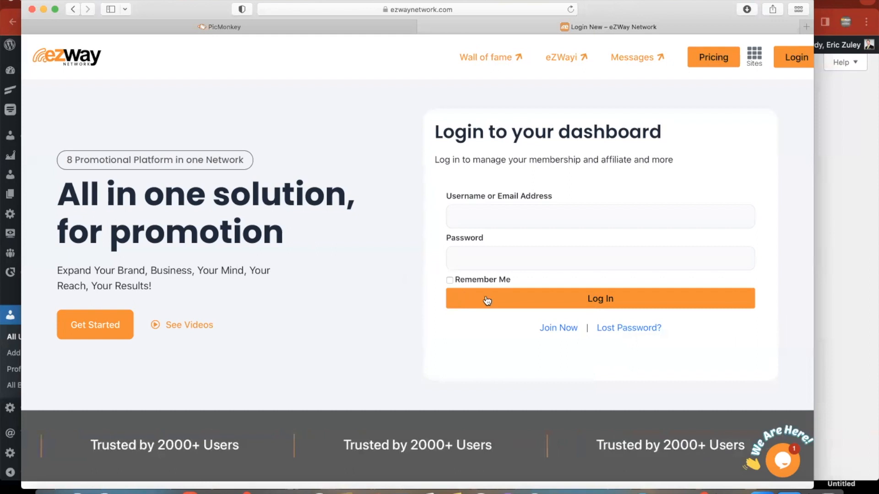
pyautogui.moveTo(605, 314)
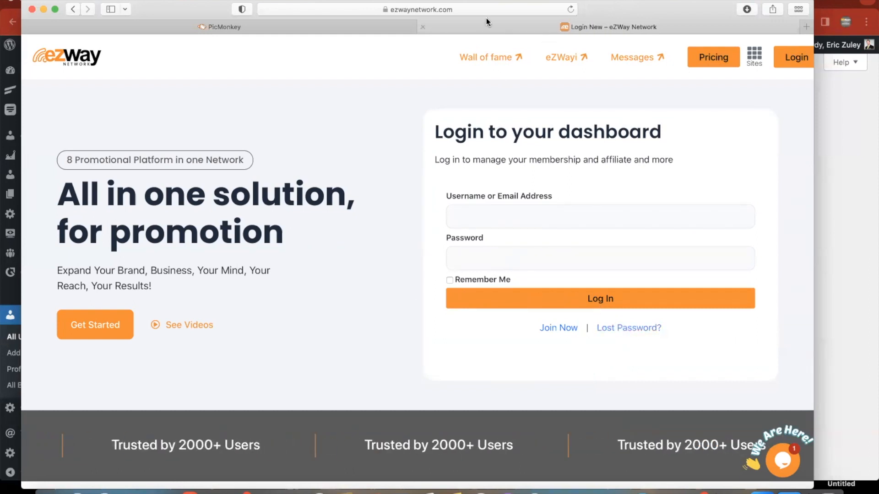
pyautogui.click(418, 10)
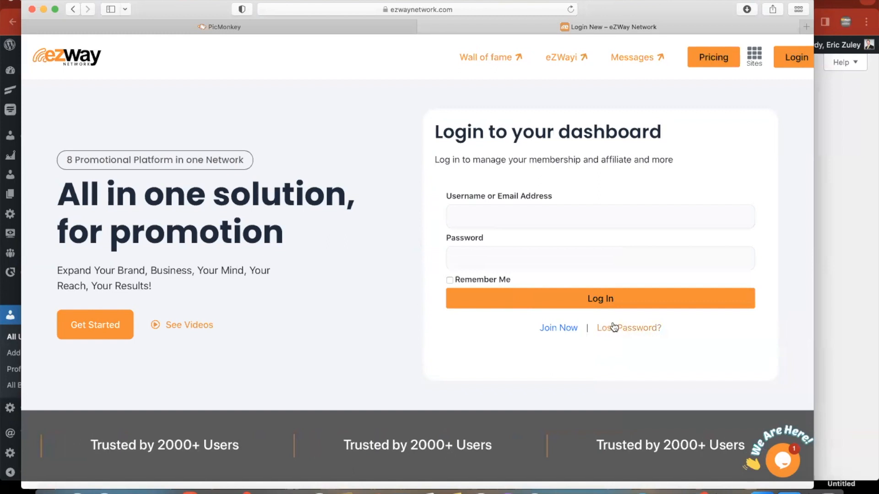
pyautogui.moveTo(577, 274)
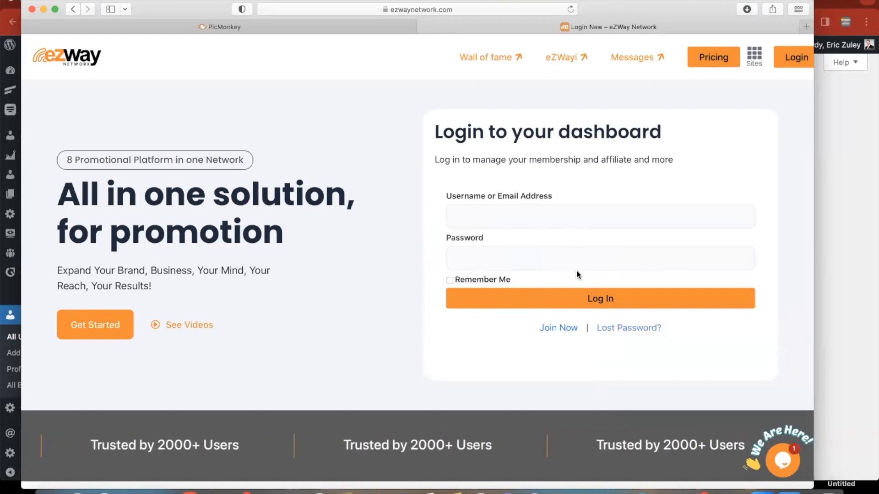
pyautogui.moveTo(629, 327)
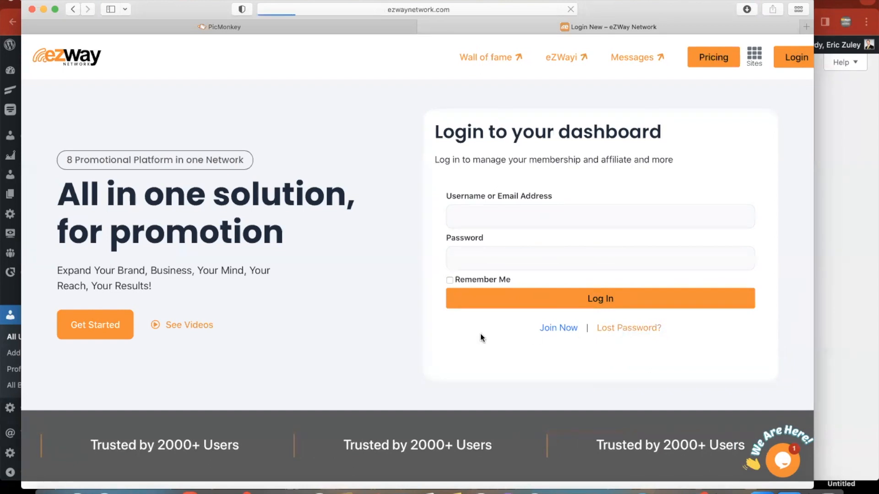
# - Enter the username TestTest on the Lost Password page to request a reset
pyautogui.click(629, 328)
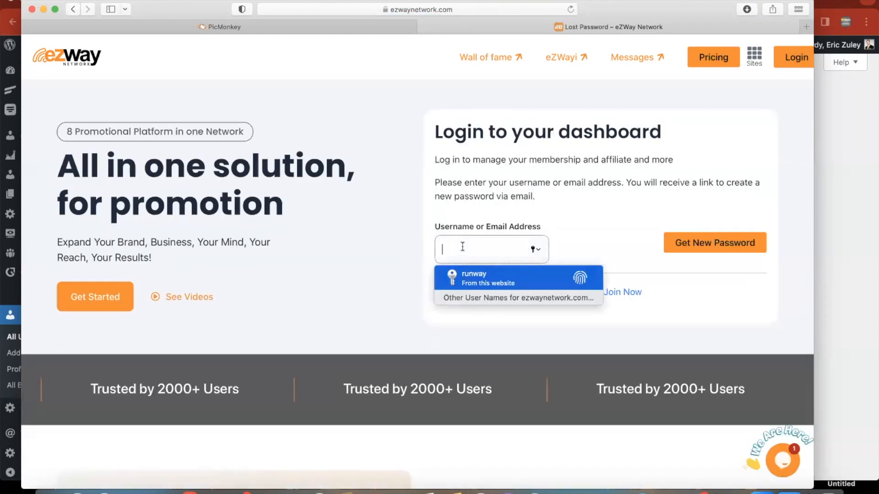
pyautogui.write('TestTe')
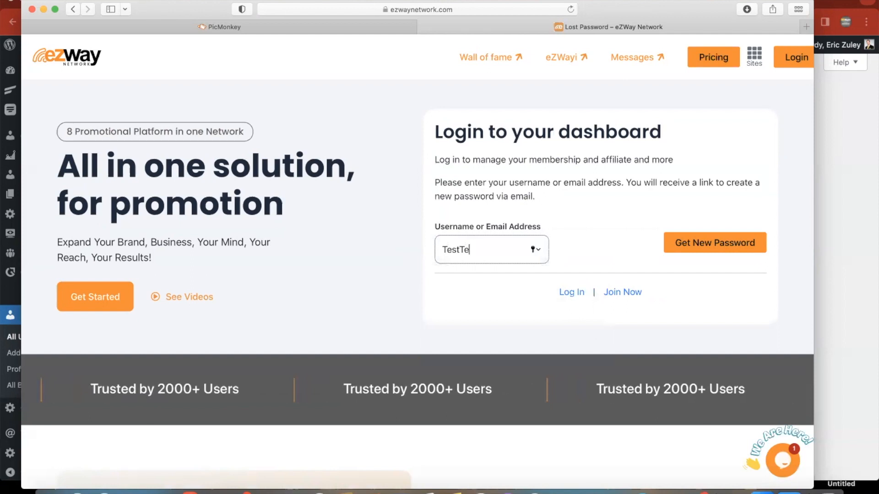
pyautogui.write('st')
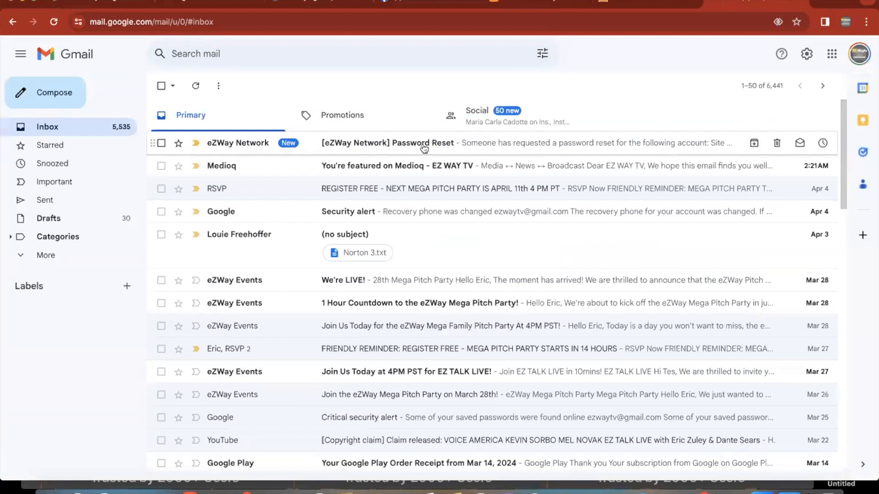
# - Open the [eZWay Network] Password Reset email and try its reset link
pyautogui.click(390, 142)
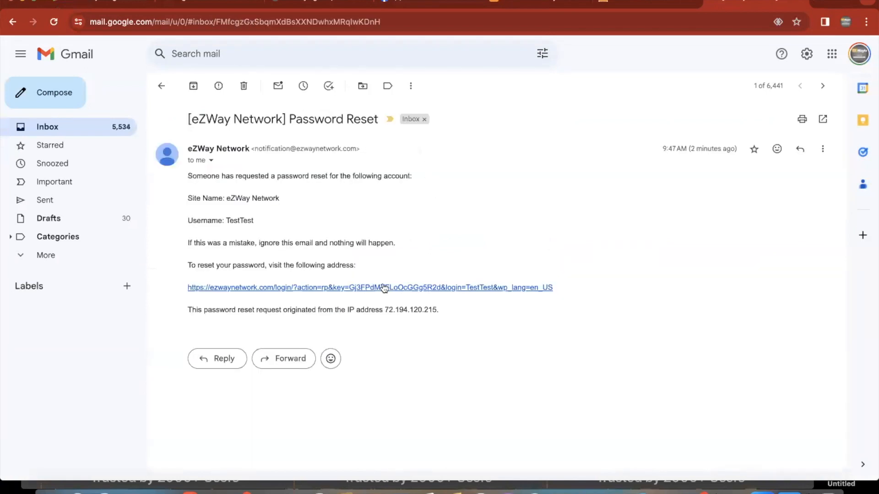
pyautogui.moveTo(263, 287)
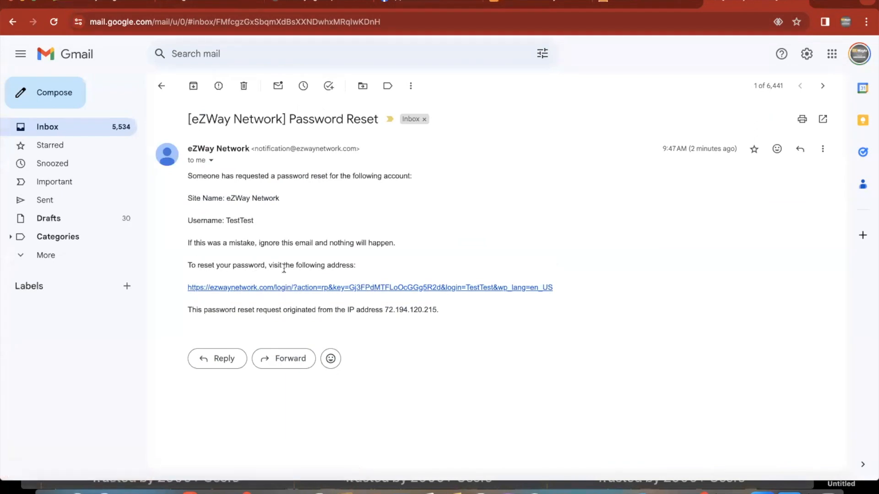
pyautogui.click(370, 288)
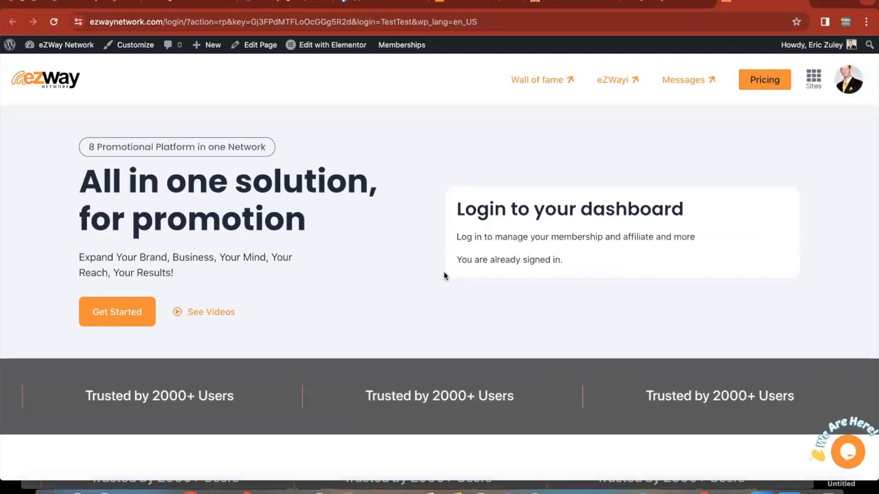
pyautogui.moveTo(798, 104)
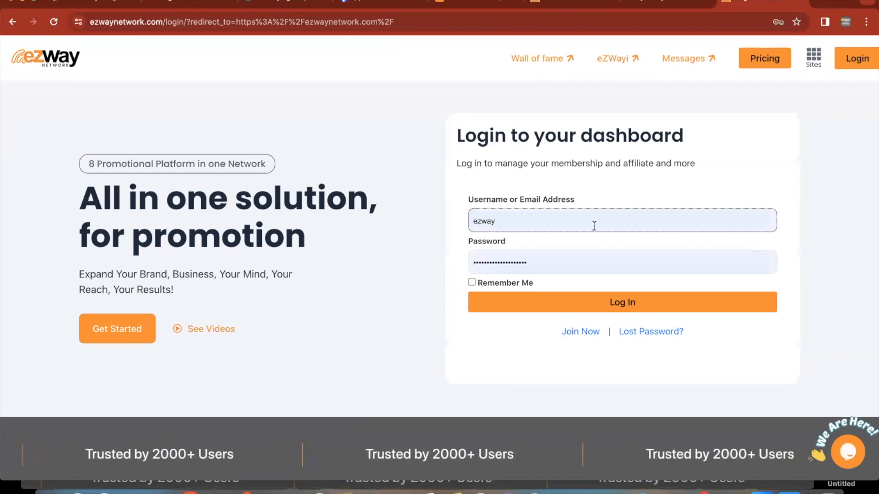
pyautogui.click(650, 331)
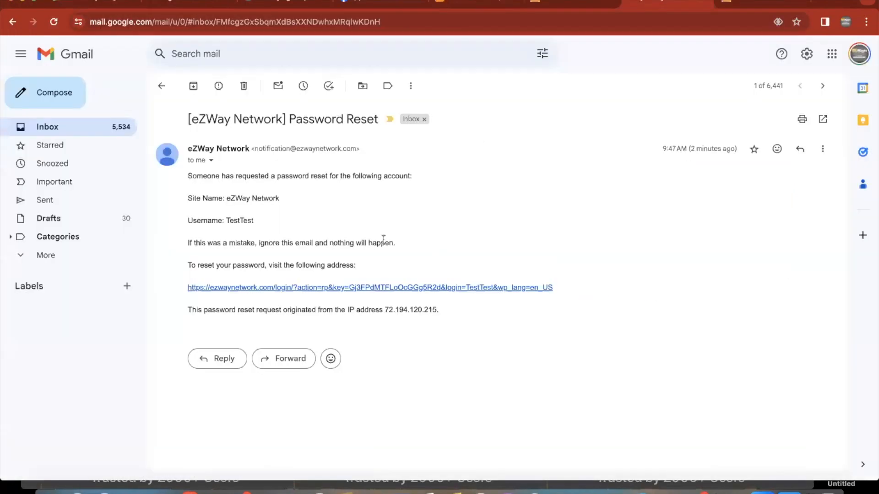
pyautogui.click(369, 287)
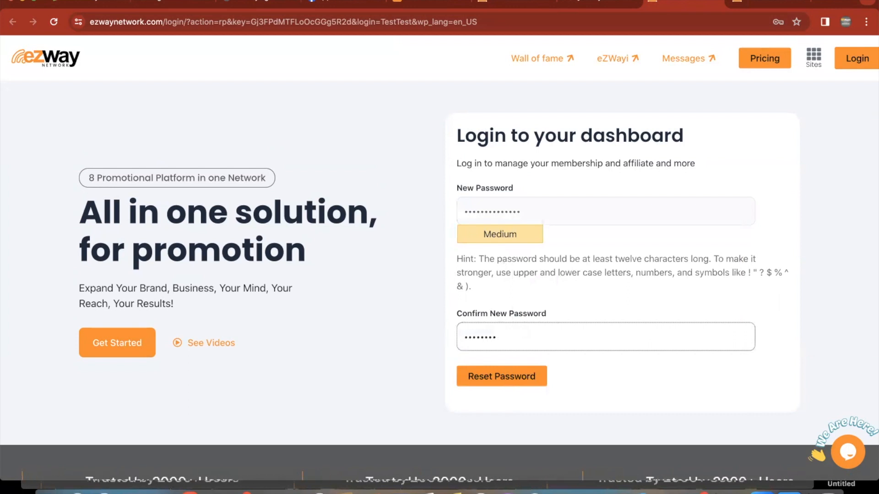
pyautogui.click(605, 337)
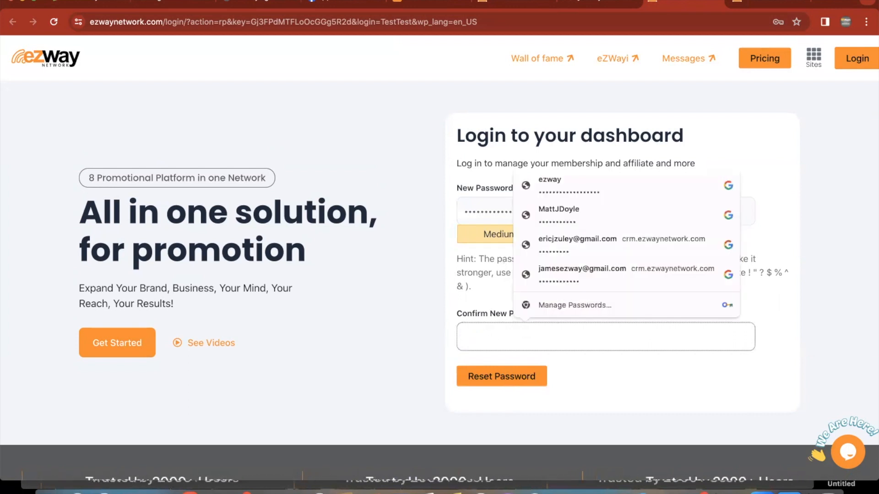
pyautogui.write('••••••••')
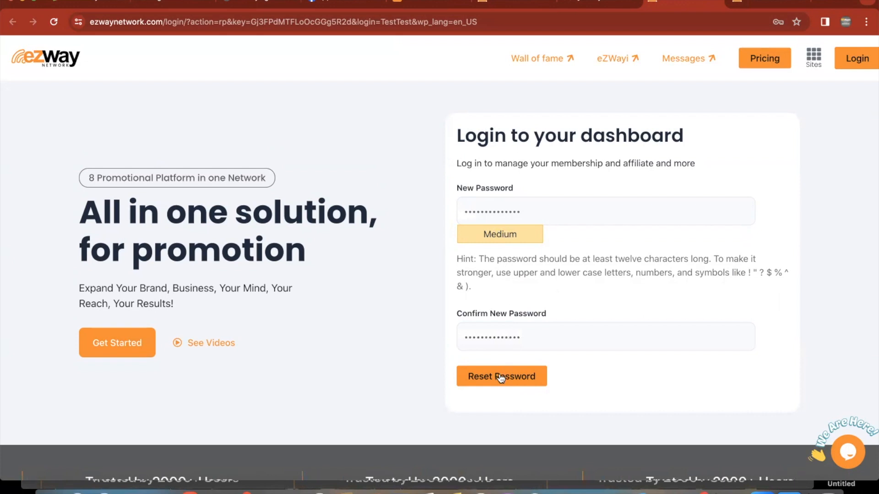
pyautogui.click(501, 377)
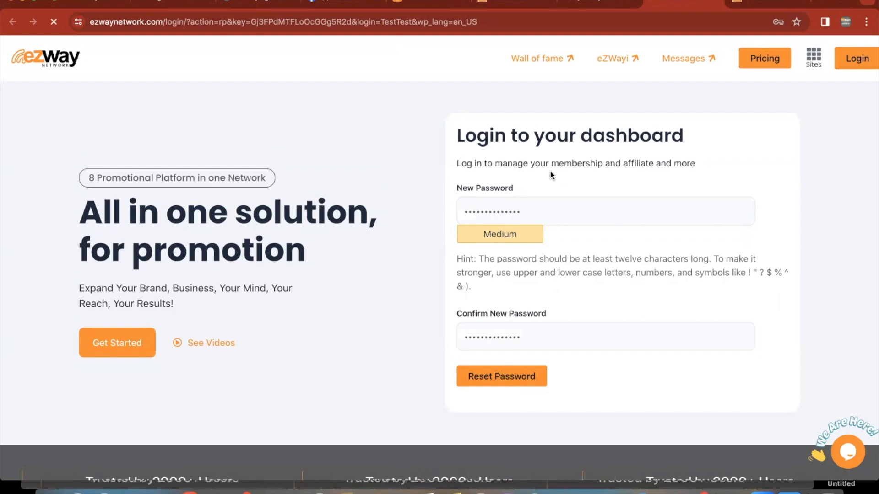
pyautogui.click(500, 377)
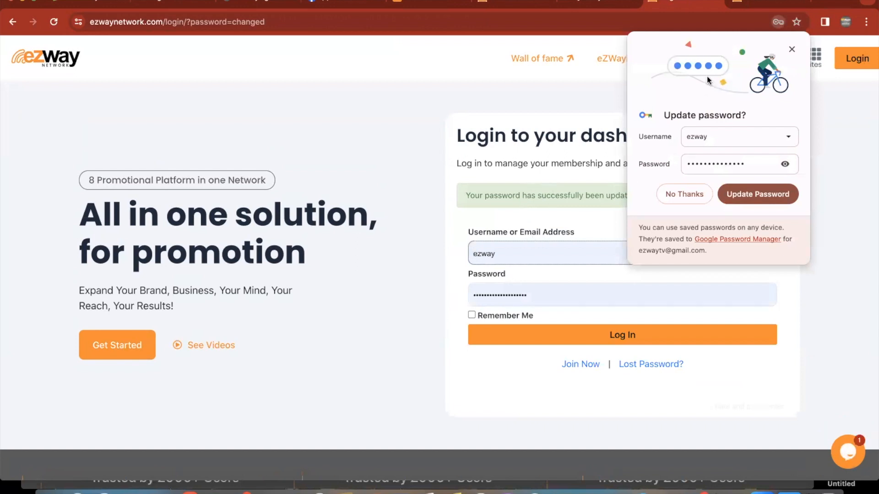
# - Decline Chrome's Update password prompt with No Thanks
pyautogui.click(847, 452)
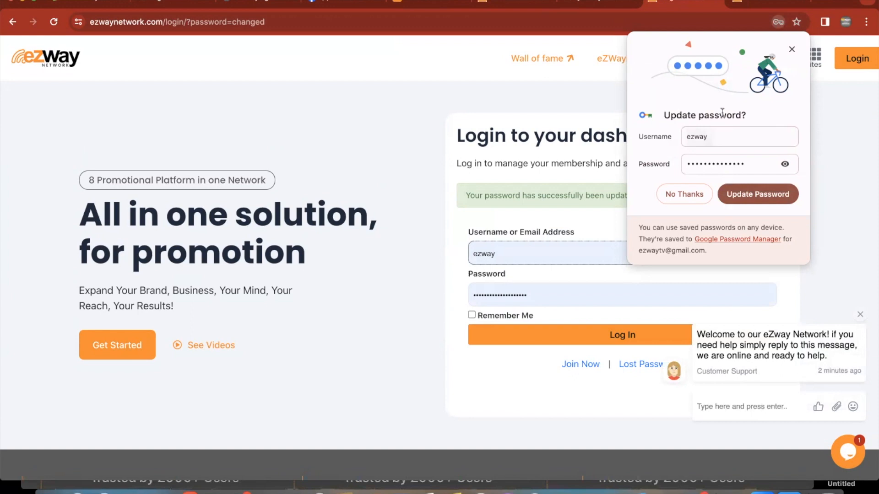
pyautogui.click(683, 194)
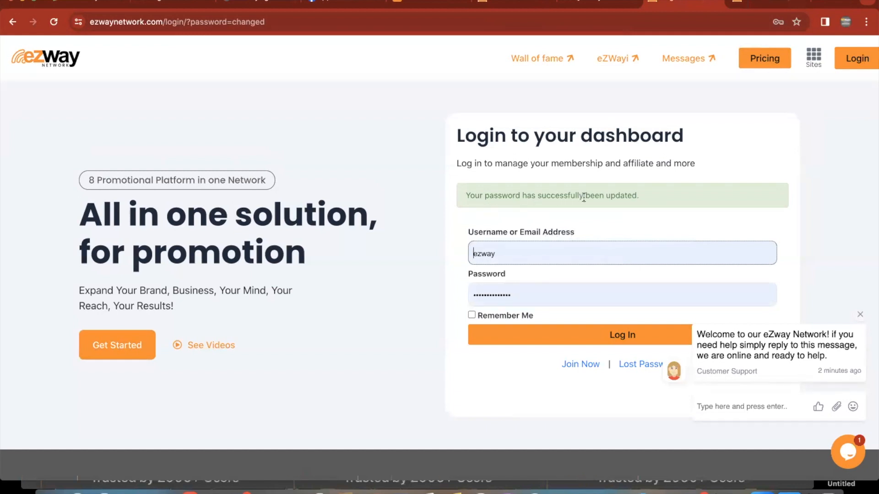
# - Log in as TestTest with Remember Me ticked and save the login in the browser
pyautogui.click(622, 252)
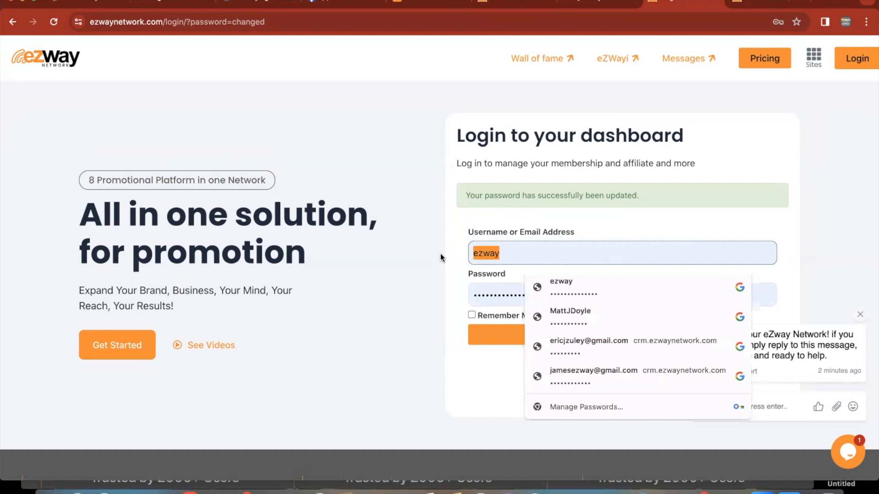
pyautogui.write('TestTe')
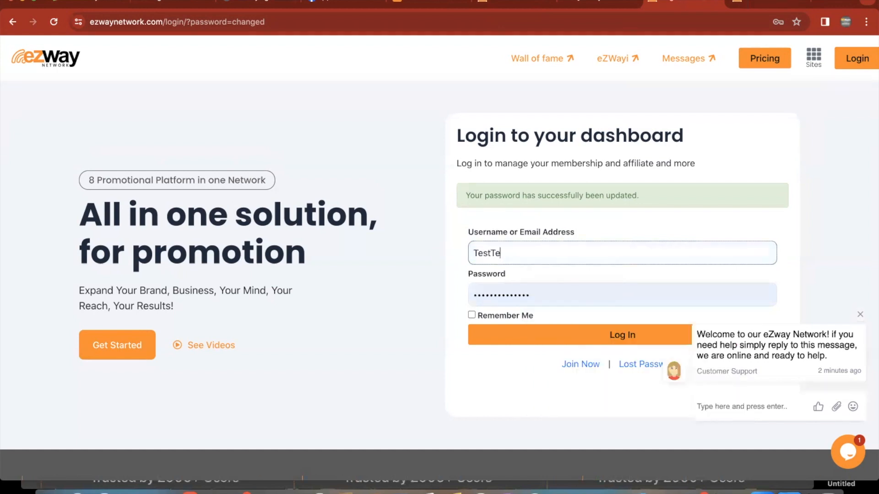
pyautogui.press('Backspace')
pyautogui.write('ezway')
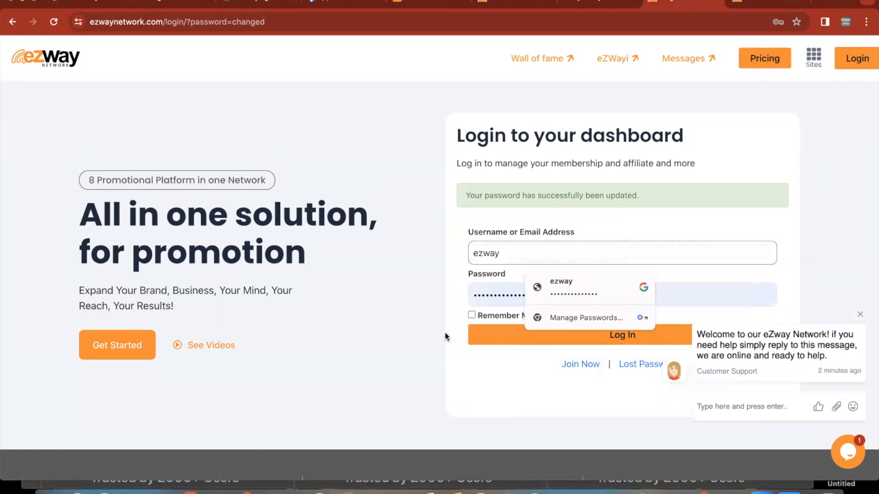
pyautogui.click(560, 287)
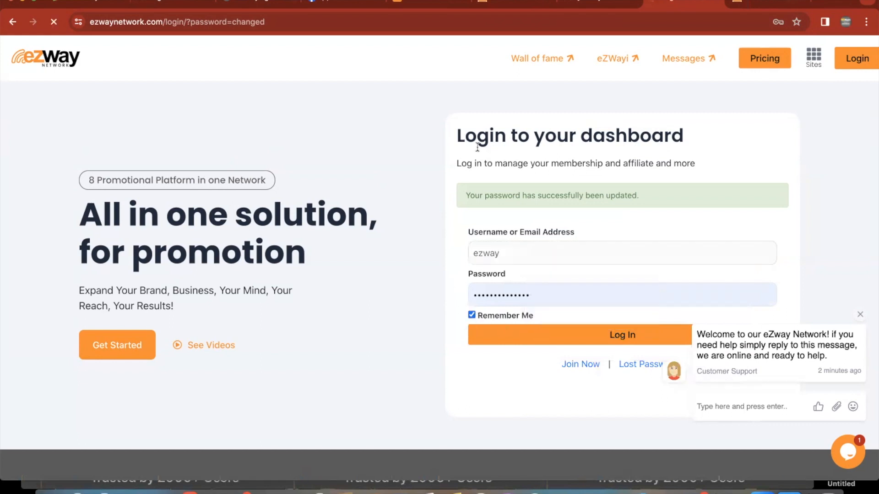
pyautogui.click(763, 58)
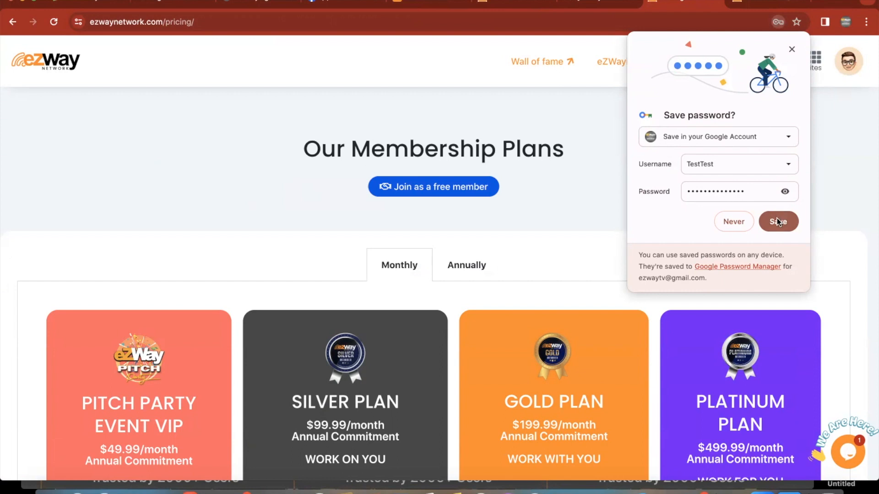
pyautogui.click(778, 222)
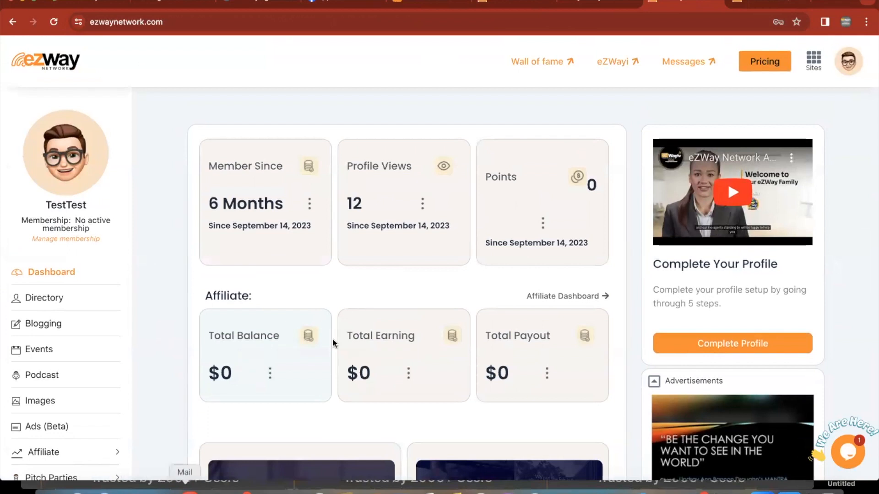
pyautogui.moveTo(610, 47)
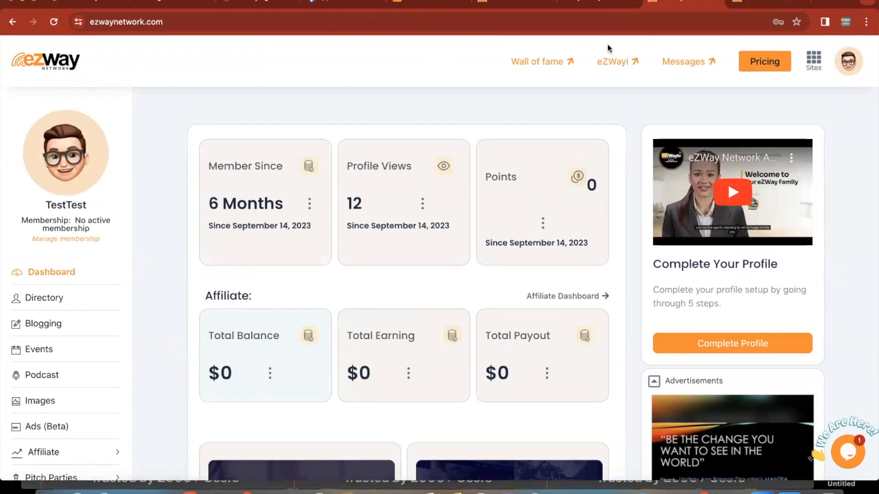
pyautogui.moveTo(616, 61)
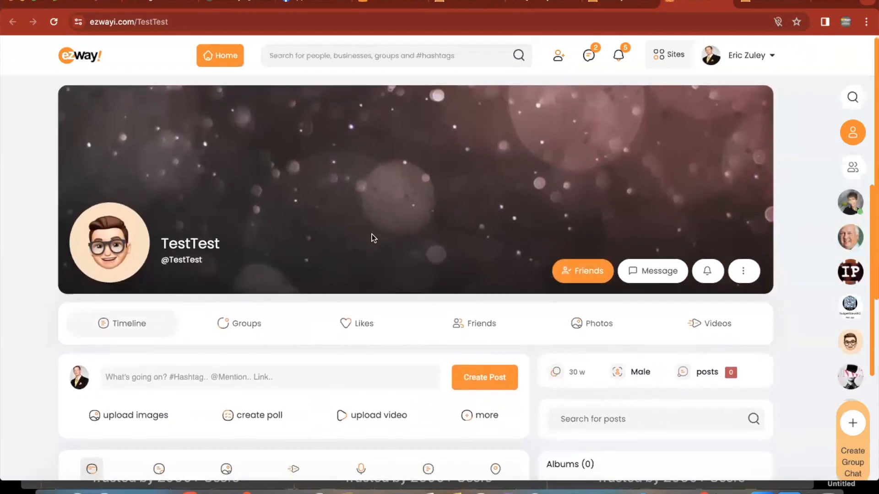
pyautogui.scroll(-3)
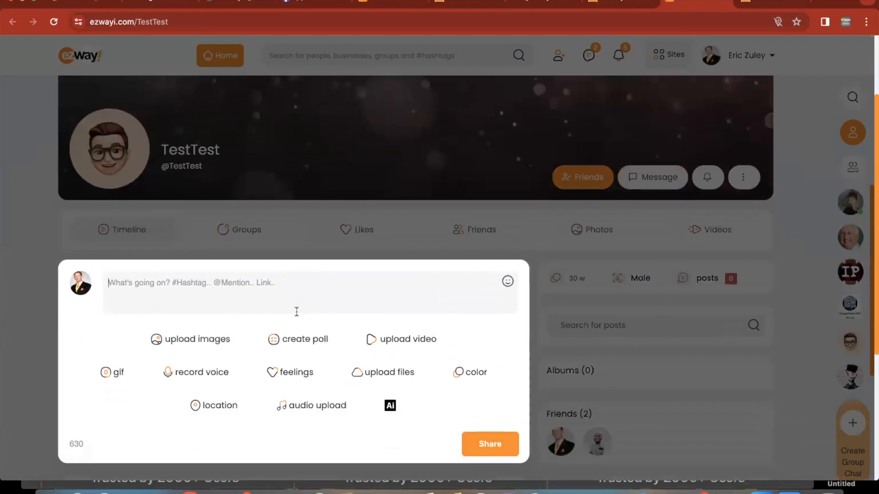
pyautogui.moveTo(459, 261)
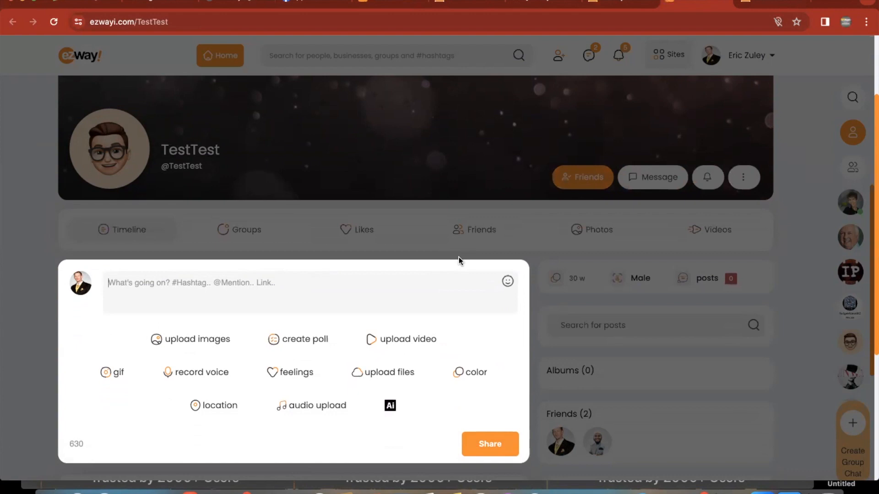
pyautogui.write('Check out my bo')
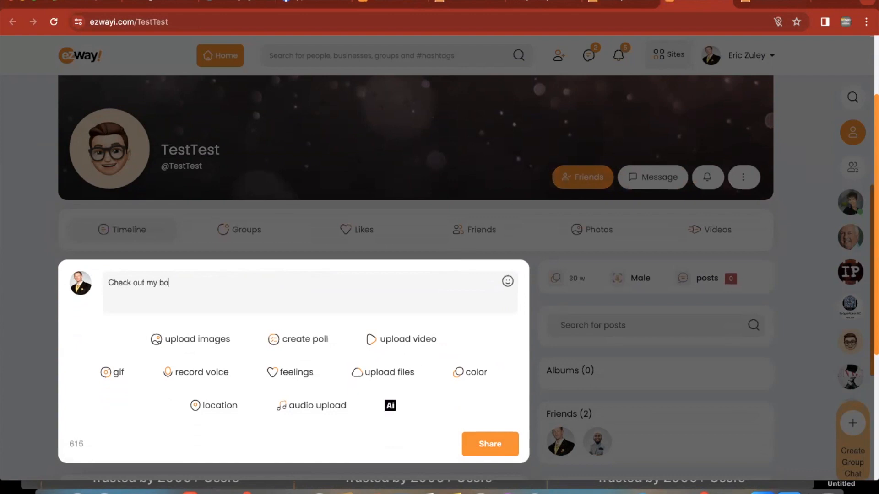
pyautogui.write('ok')
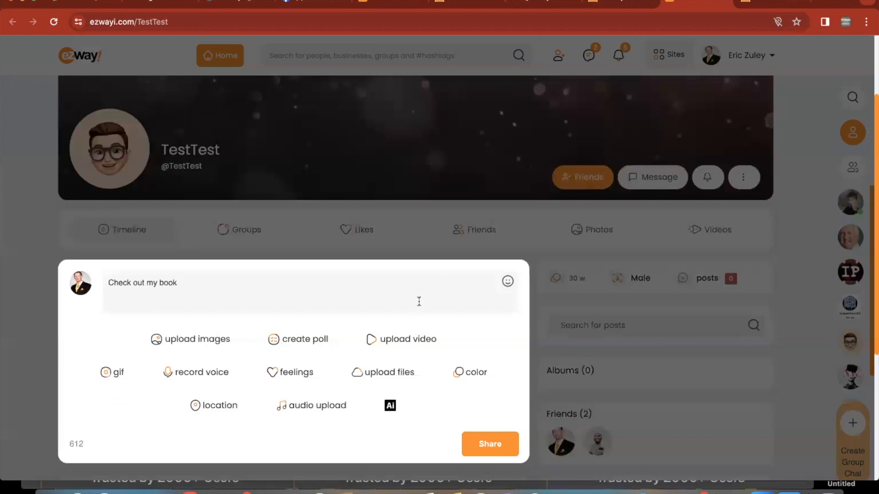
pyautogui.write('Http://e')
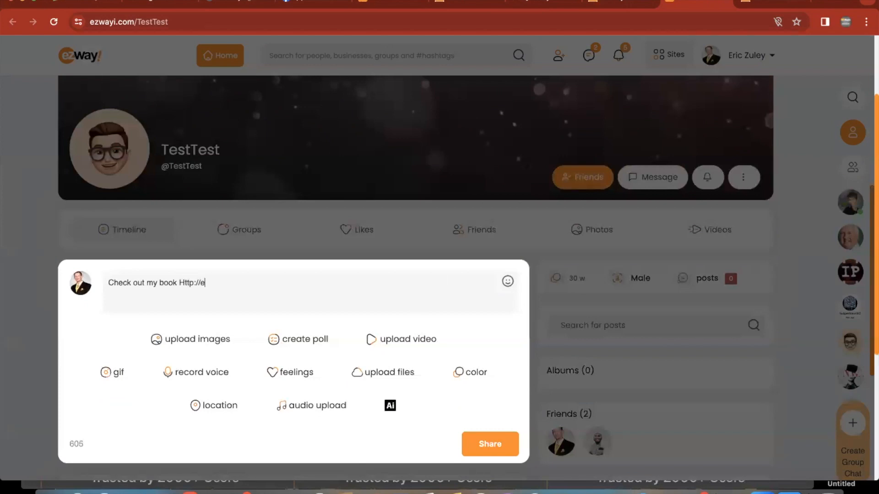
pyautogui.write('riczuley.com')
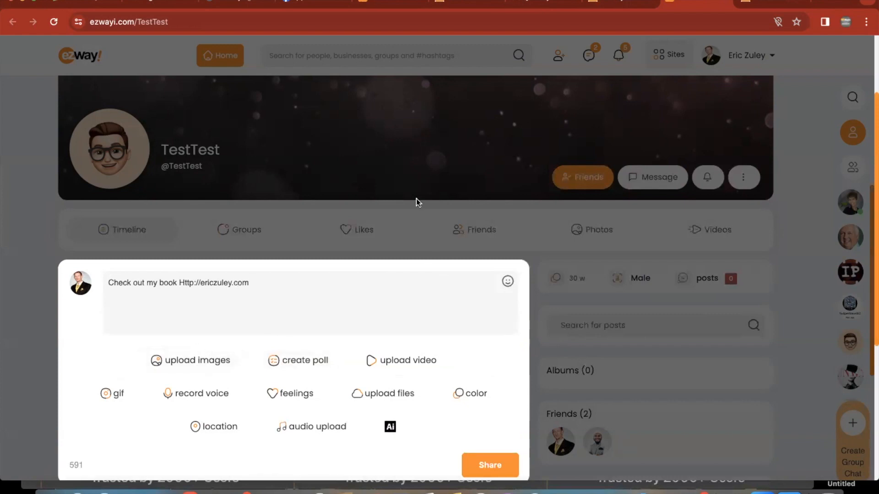
# - Attach the MEGA PITCH PARTY APRIL 1 MAIN flyer from Downloads to the post
pyautogui.click(189, 361)
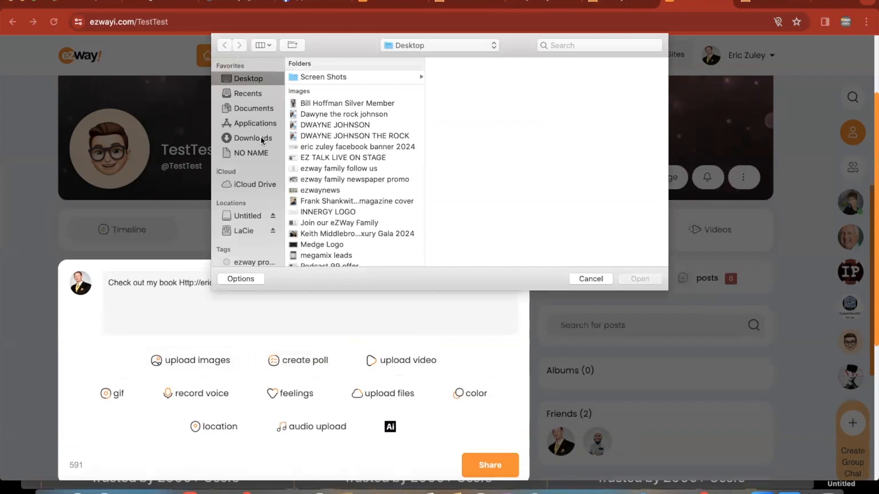
pyautogui.click(253, 138)
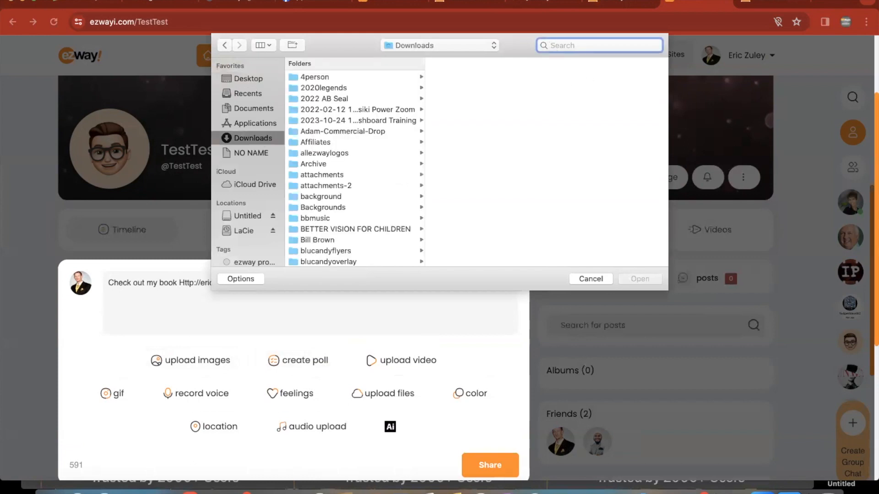
pyautogui.write('Mega Pitch')
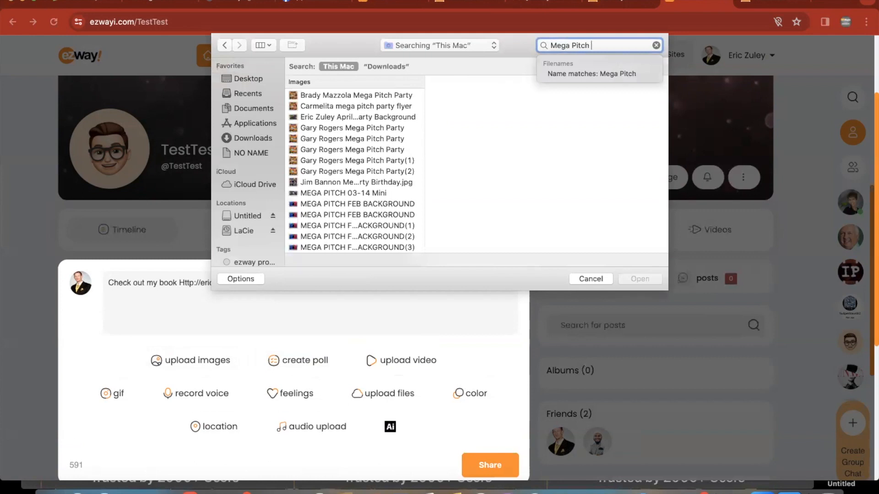
pyautogui.write('April')
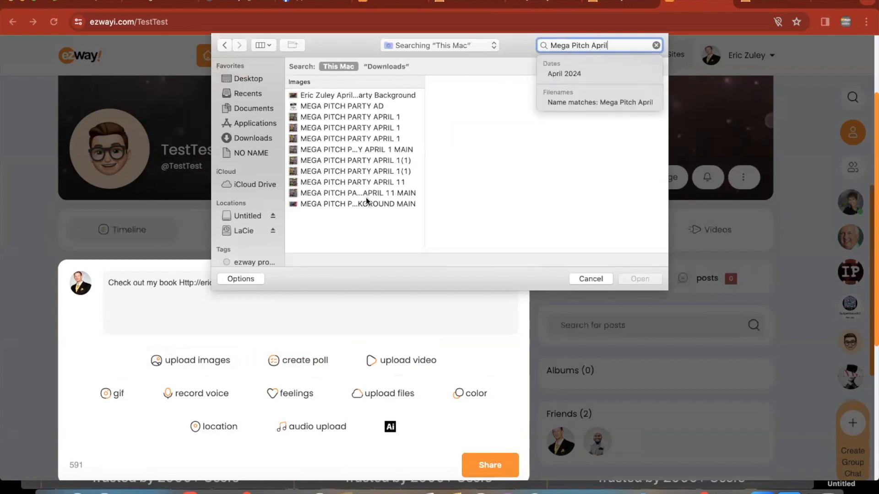
pyautogui.click(350, 171)
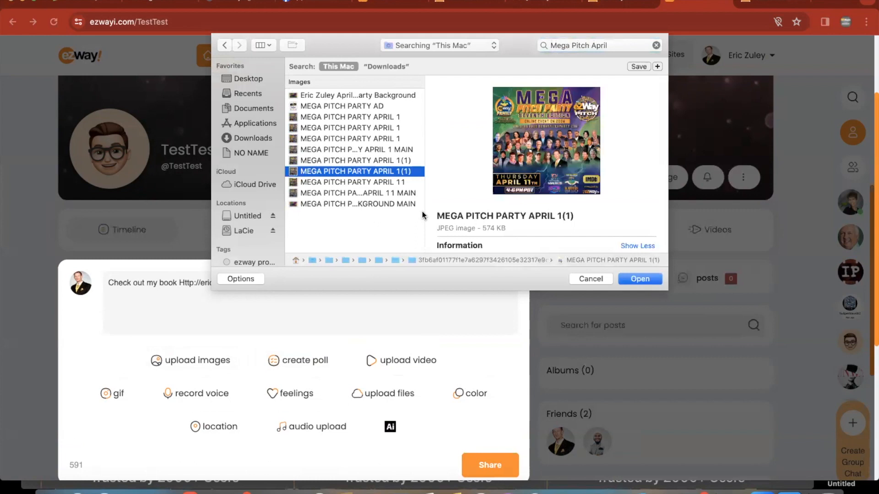
pyautogui.click(356, 192)
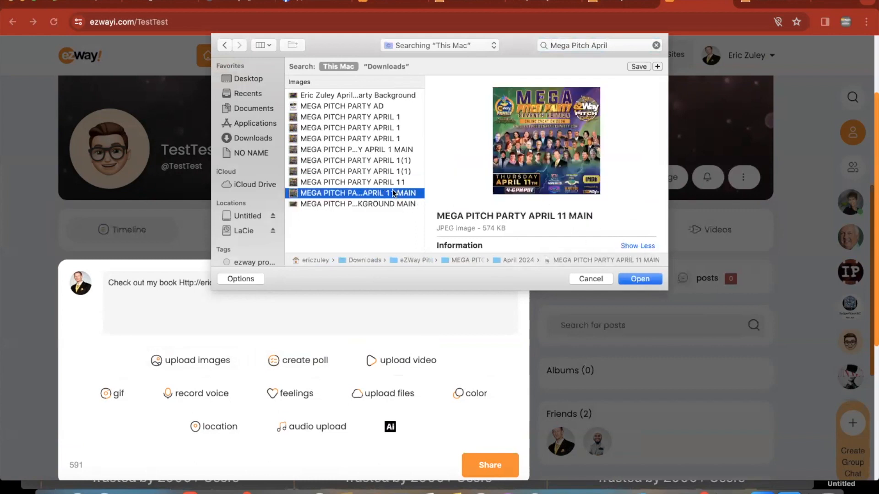
pyautogui.click(356, 149)
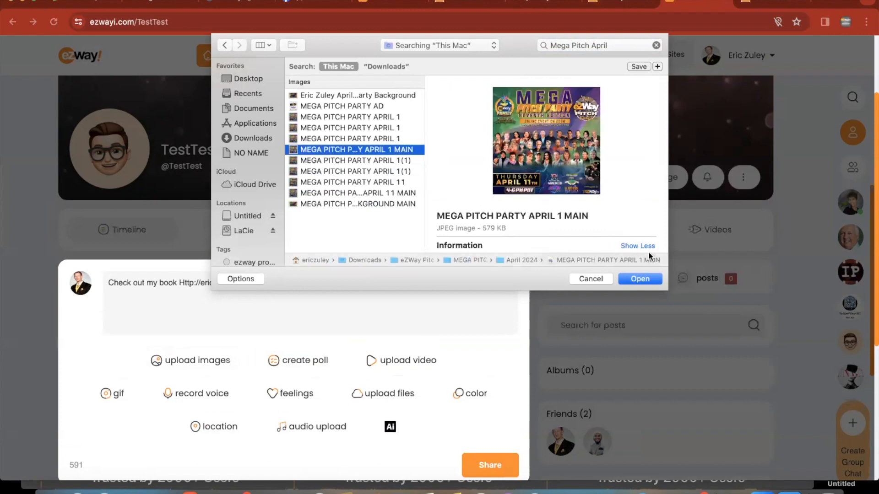
pyautogui.click(639, 279)
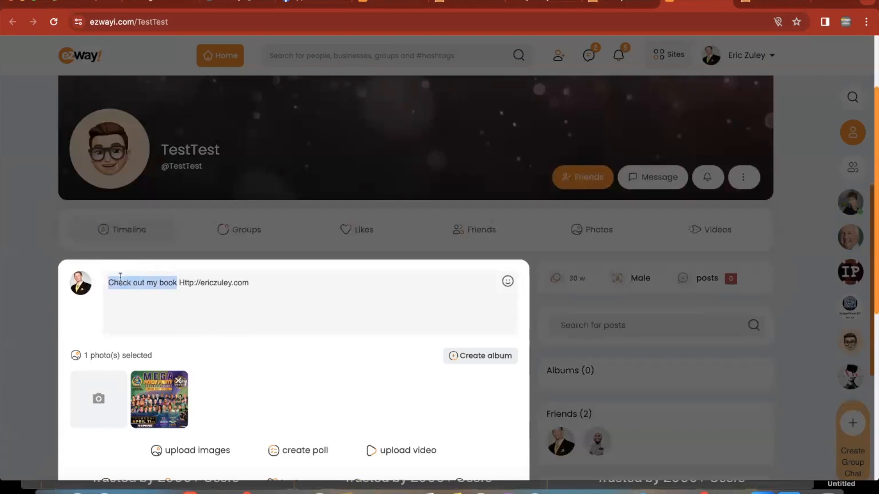
# - Reword the post to 'JOIN OUR MEGA PITCH PARTY' with the ezwaypitchparty.com link and share it
pyautogui.write('JOIN OUR MEGA PITCH')
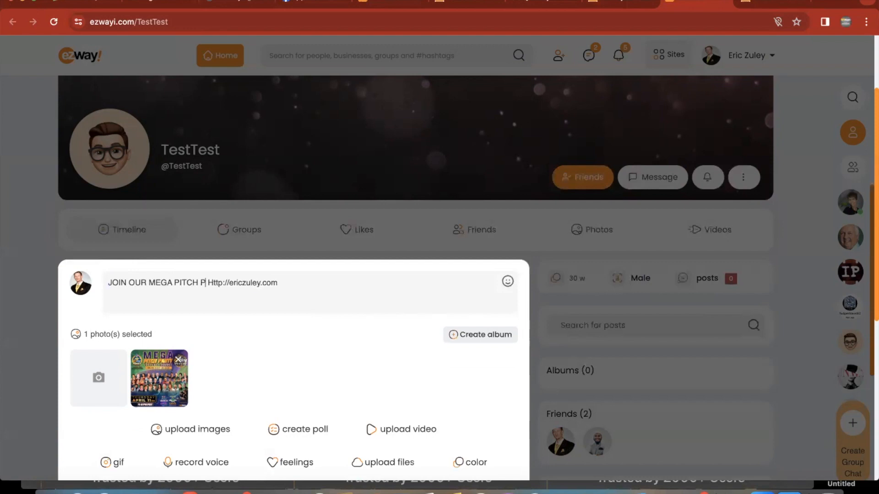
pyautogui.write('ARTY')
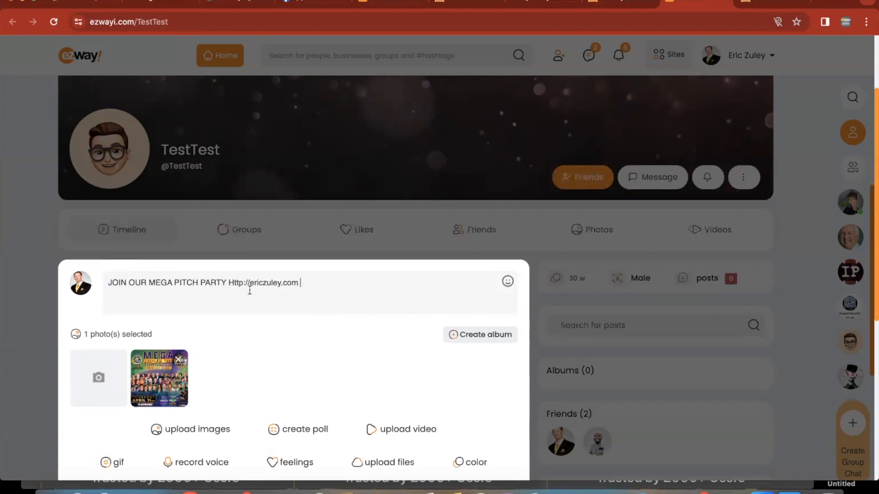
pyautogui.doubleClick(264, 282)
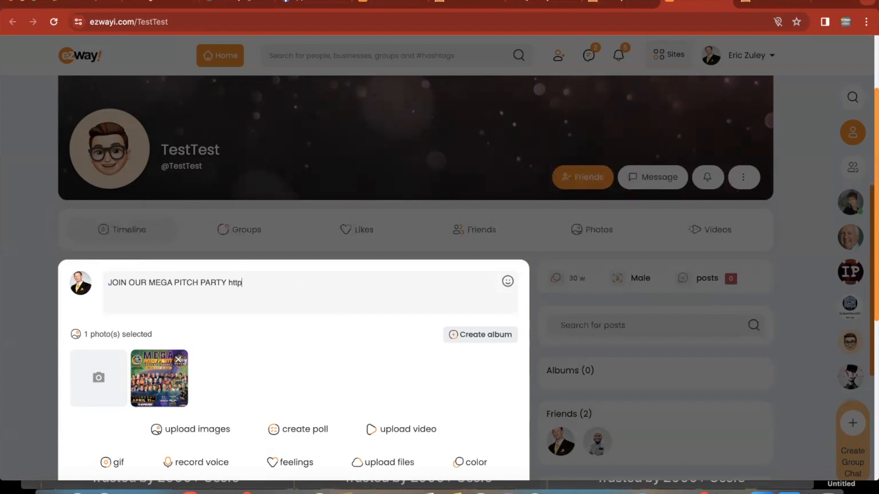
pyautogui.write('://ezwaypitchparty.com')
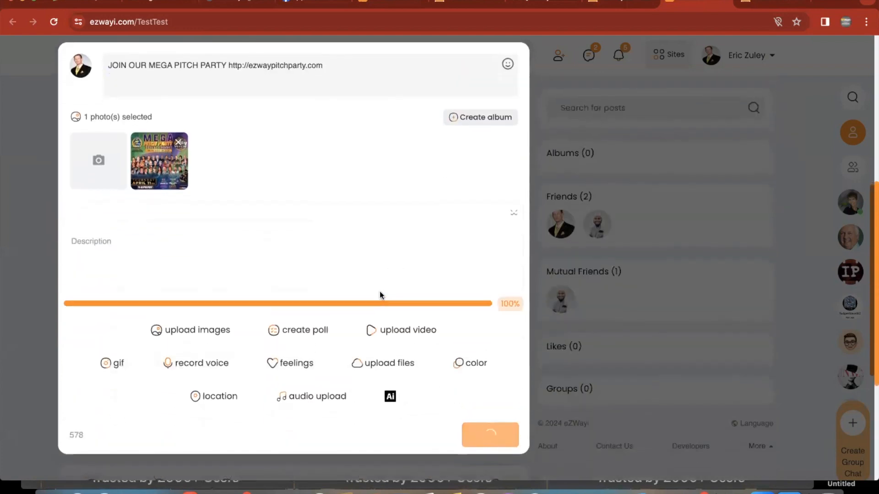
pyautogui.click(490, 435)
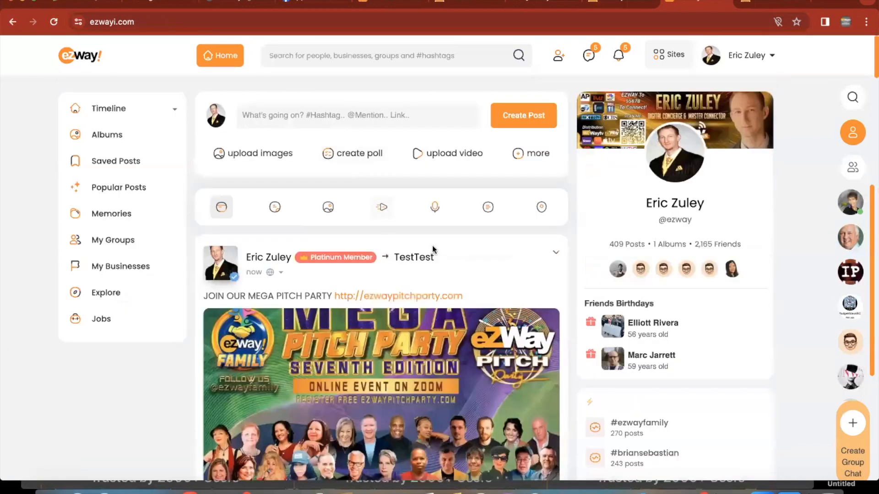
pyautogui.scroll(-3)
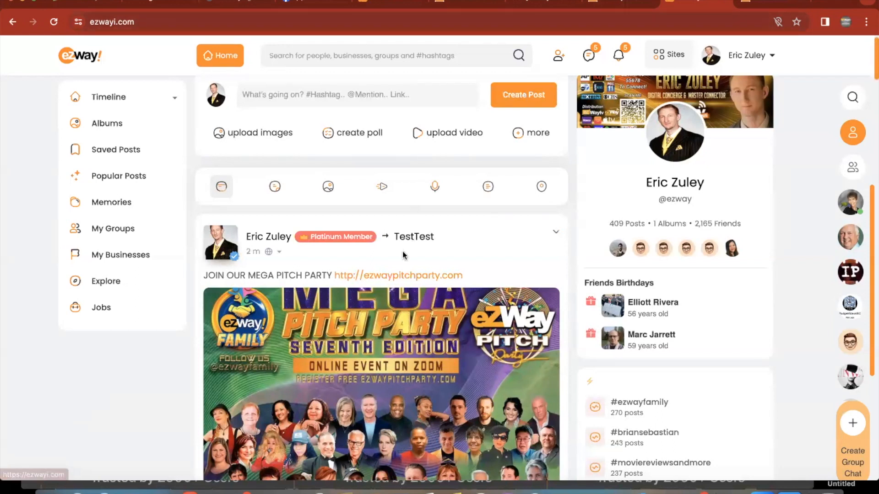
pyautogui.moveTo(385, 282)
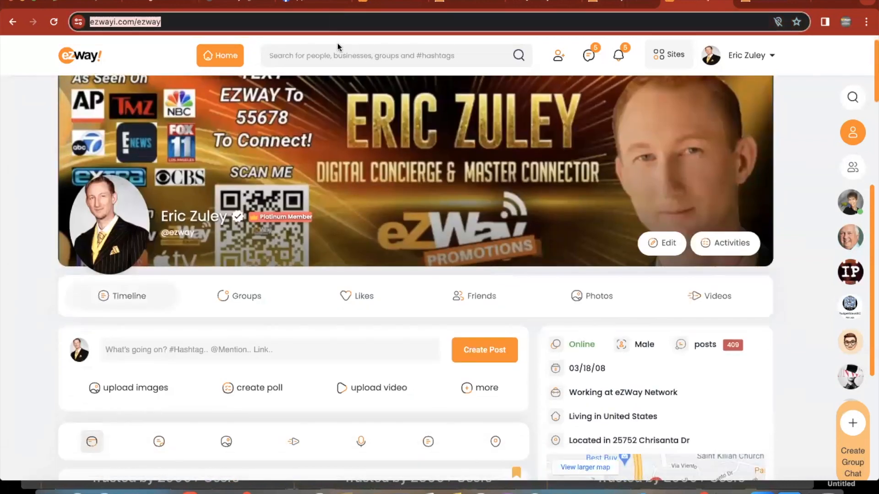
pyautogui.moveTo(226, 55)
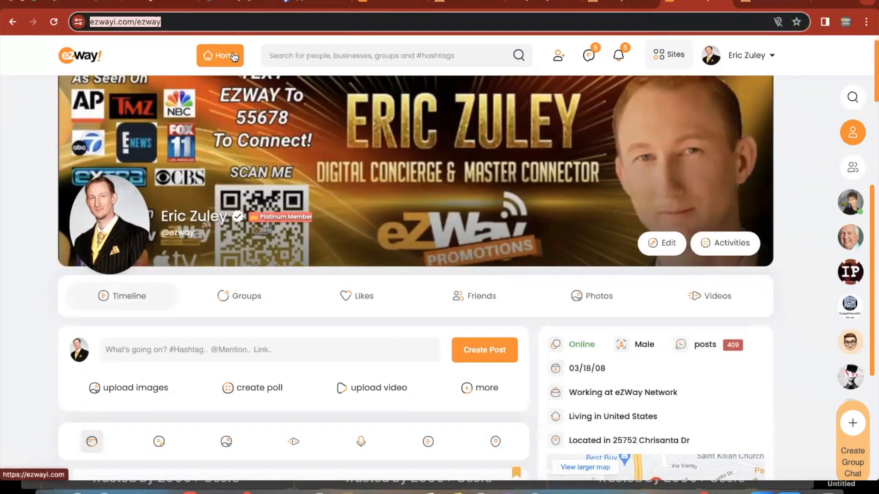
pyautogui.scroll(-3)
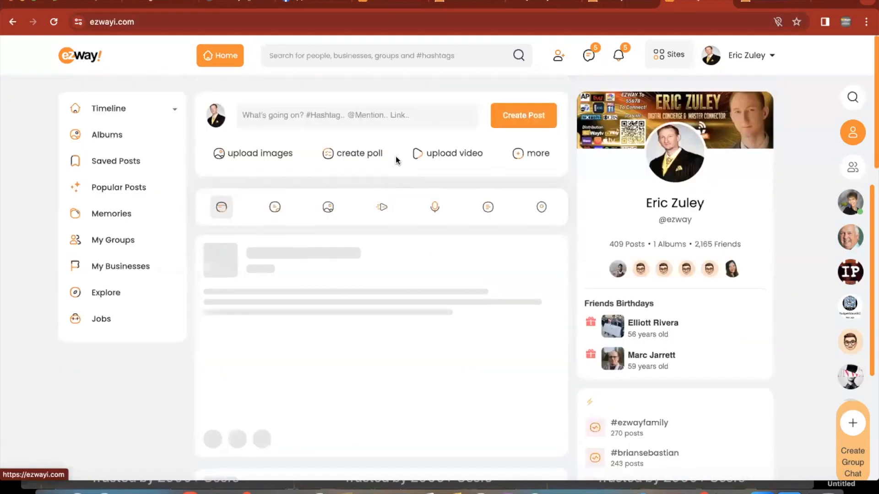
pyautogui.scroll(-3)
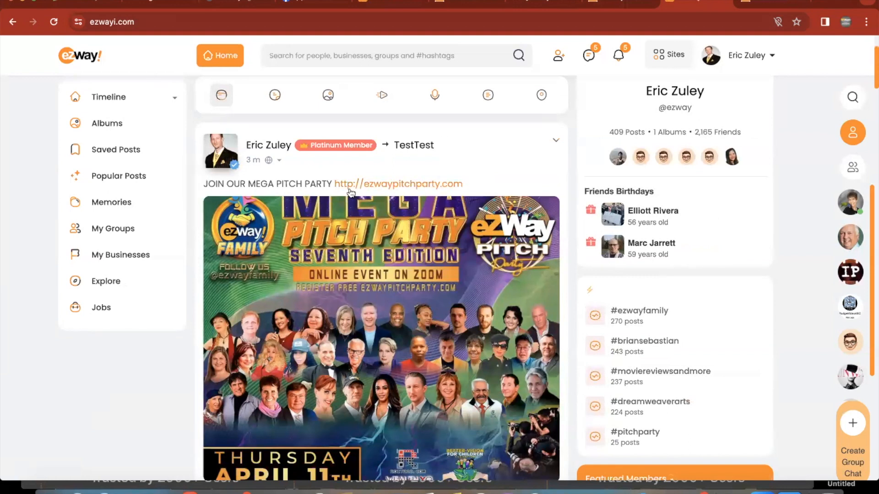
pyautogui.moveTo(381, 218)
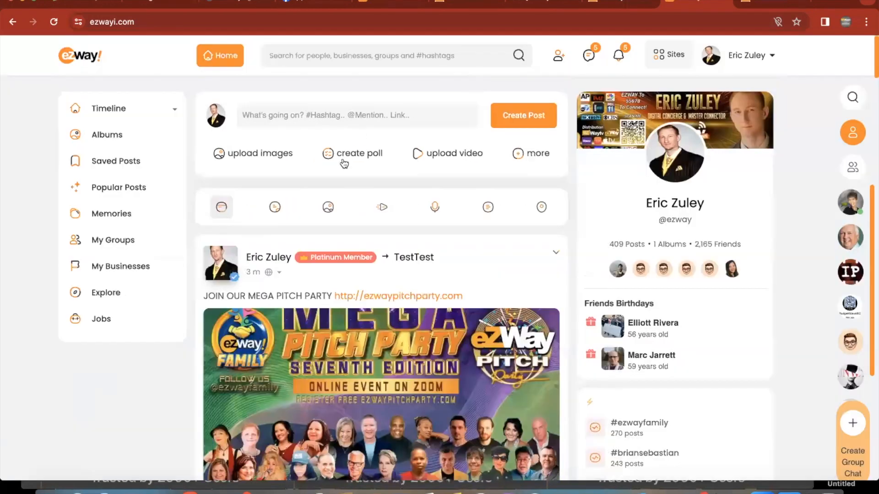
pyautogui.moveTo(394, 170)
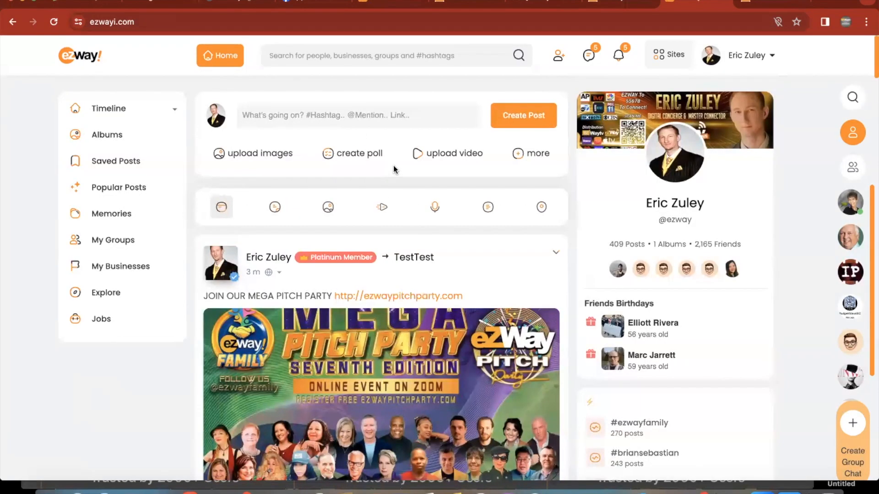
pyautogui.moveTo(574, 250)
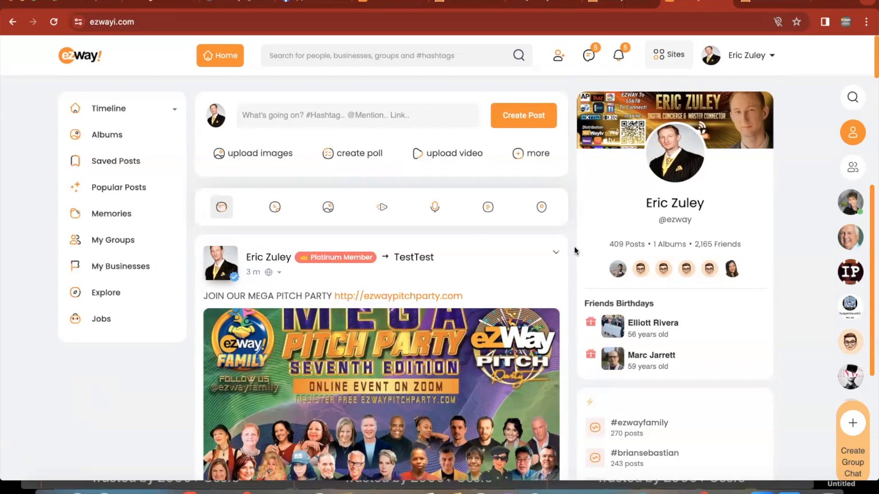
pyautogui.moveTo(571, 254)
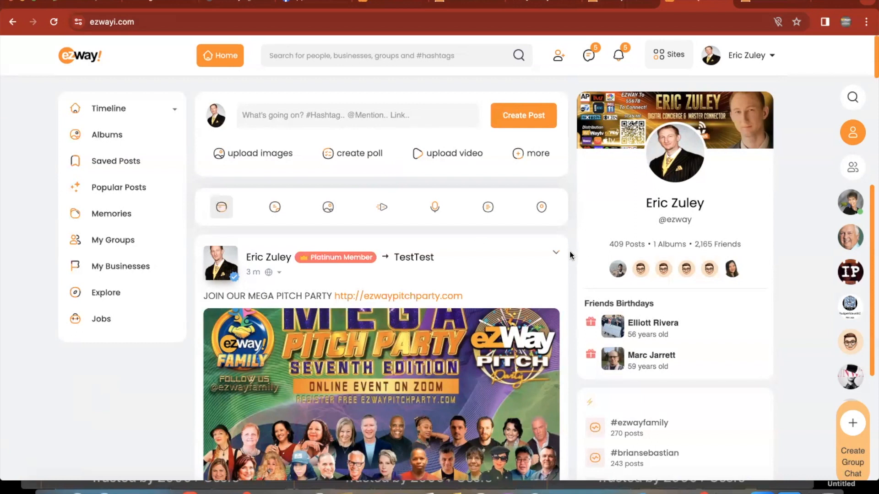
pyautogui.scroll(-3)
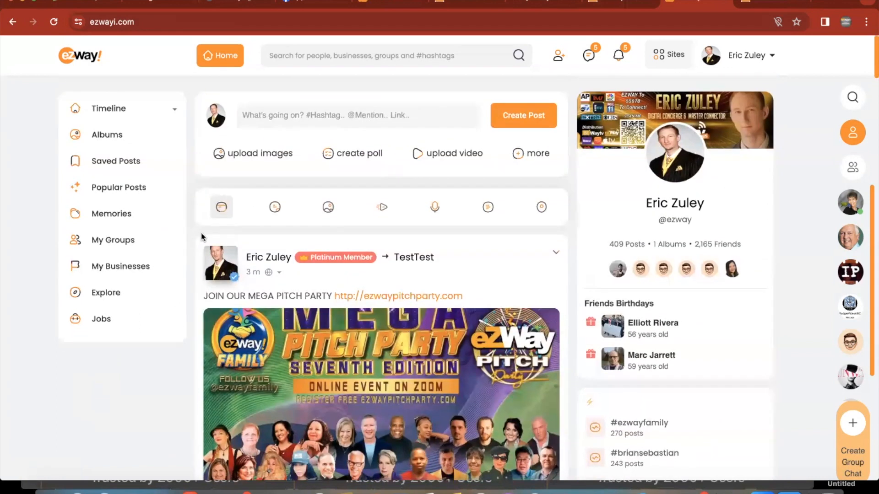
pyautogui.moveTo(329, 93)
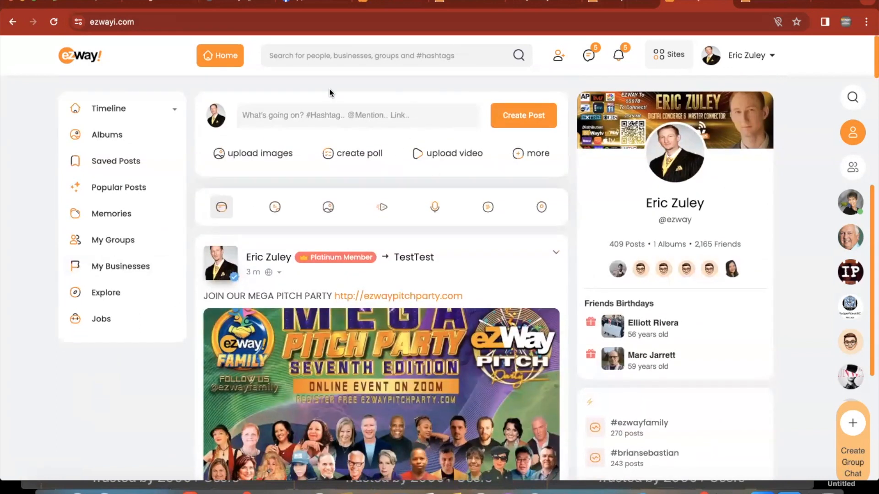
pyautogui.moveTo(407, 217)
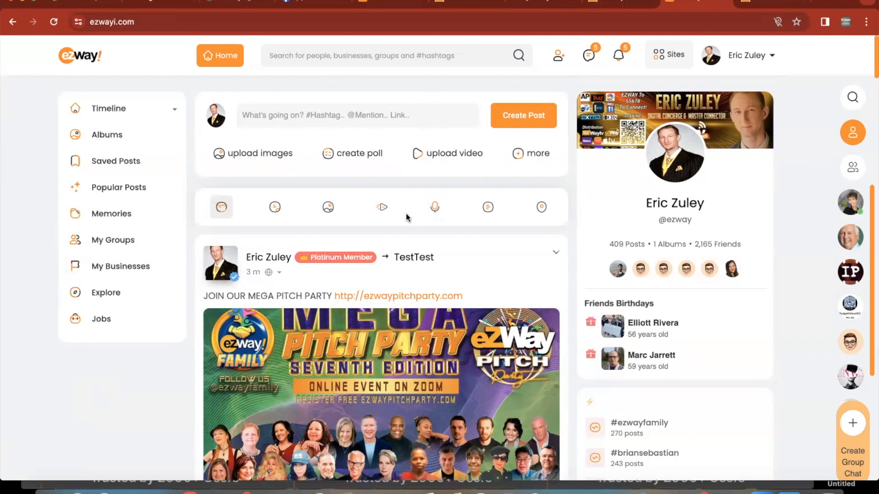
pyautogui.scroll(-3)
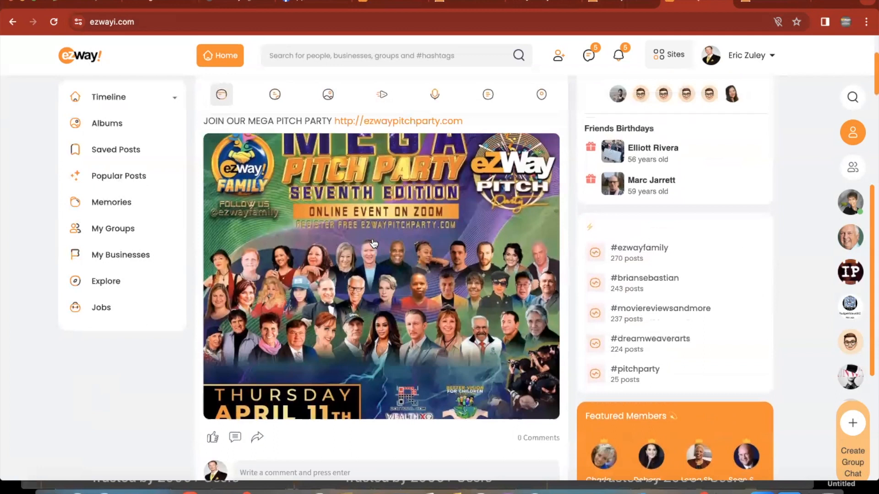
pyautogui.scroll(-3)
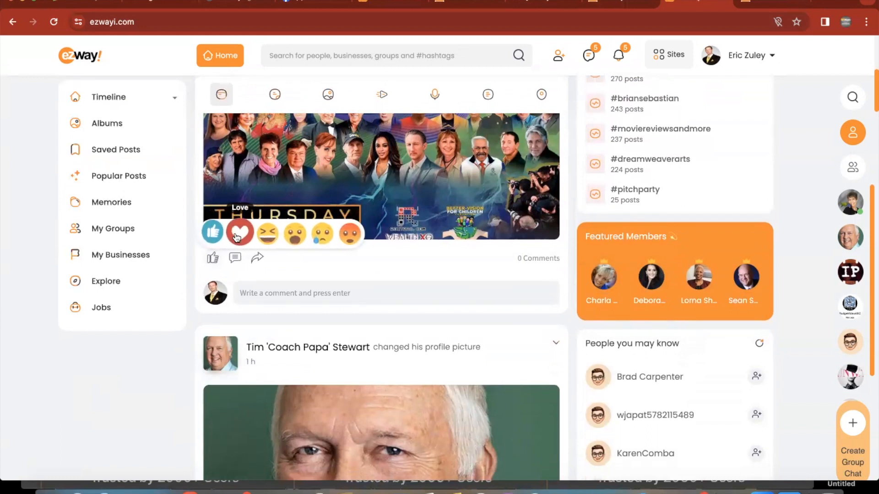
# - React Love to the Mega Pitch Party post, then open and close its share options
pyautogui.click(240, 231)
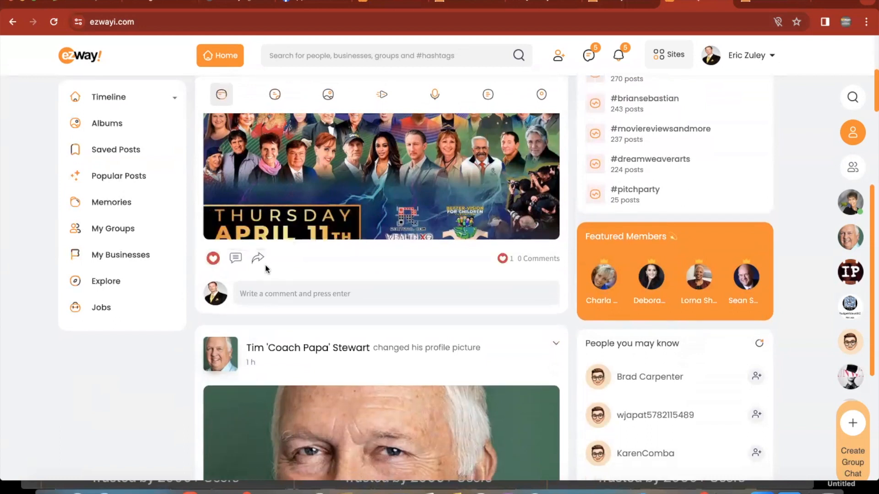
pyautogui.click(336, 293)
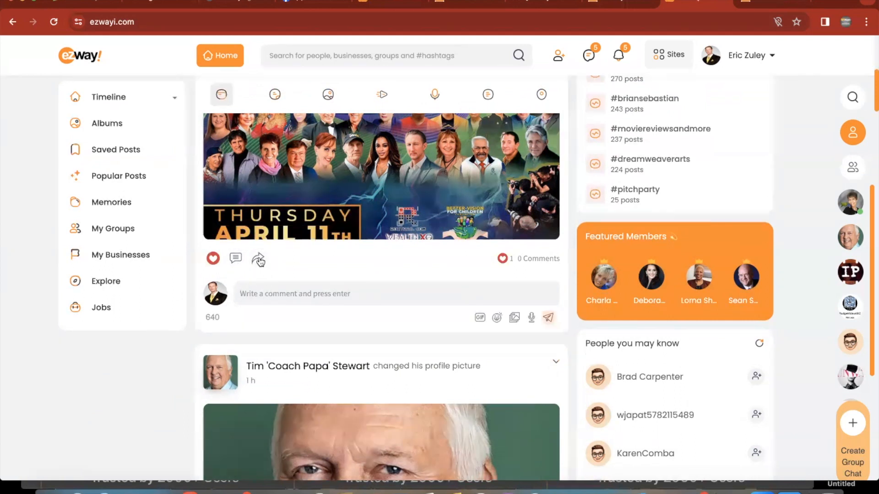
pyautogui.scroll(-3)
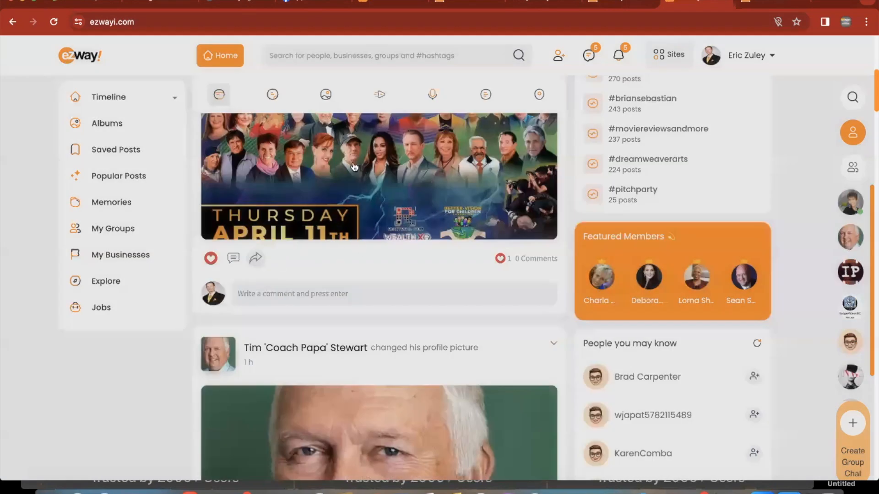
pyautogui.click(255, 258)
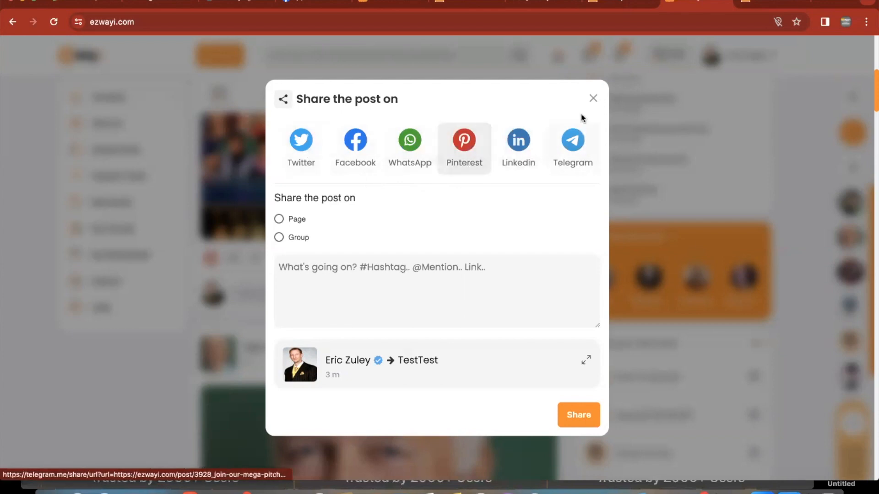
pyautogui.click(592, 98)
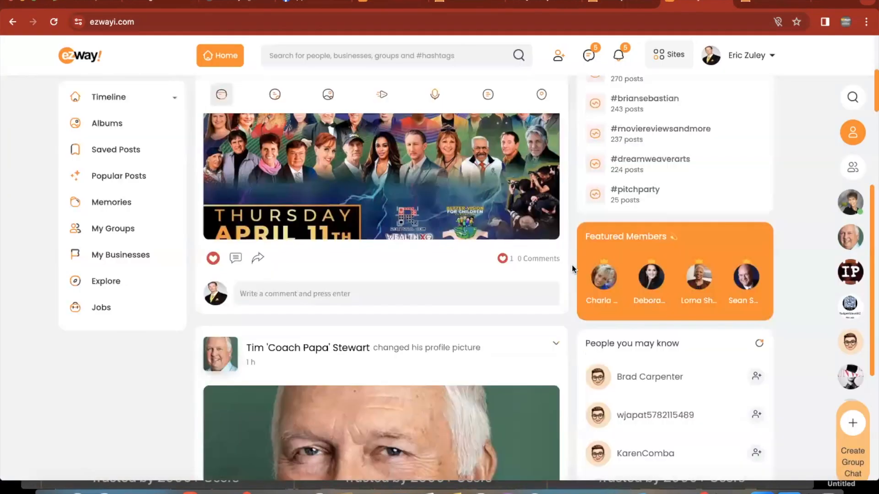
pyautogui.scroll(-3)
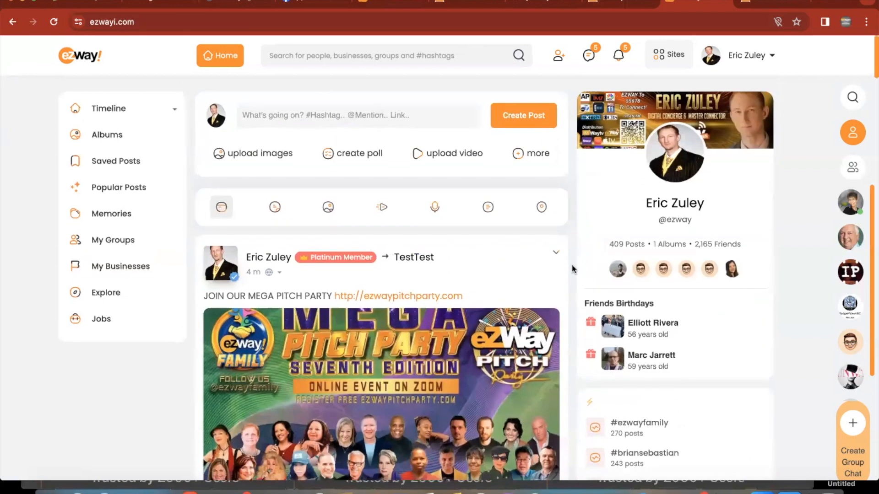
pyautogui.moveTo(667, 55)
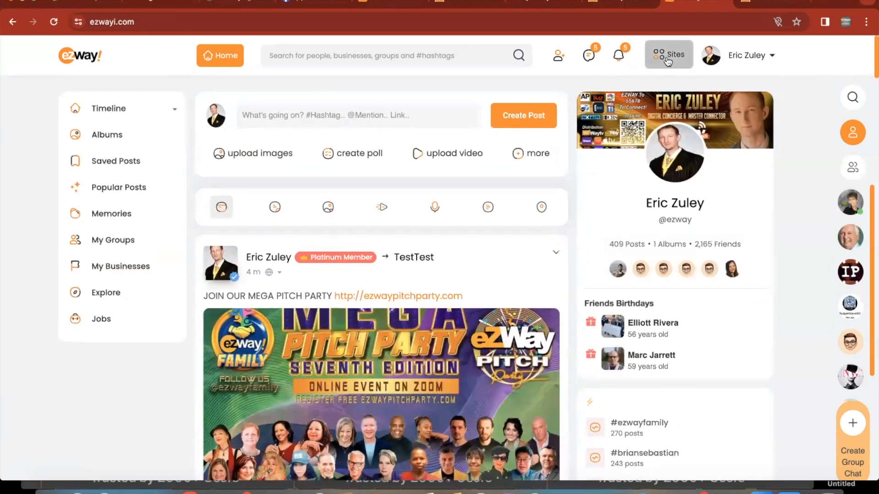
# - Go via Sites to the Network dashboard, open Blogging and try Create New Blog
pyautogui.click(668, 54)
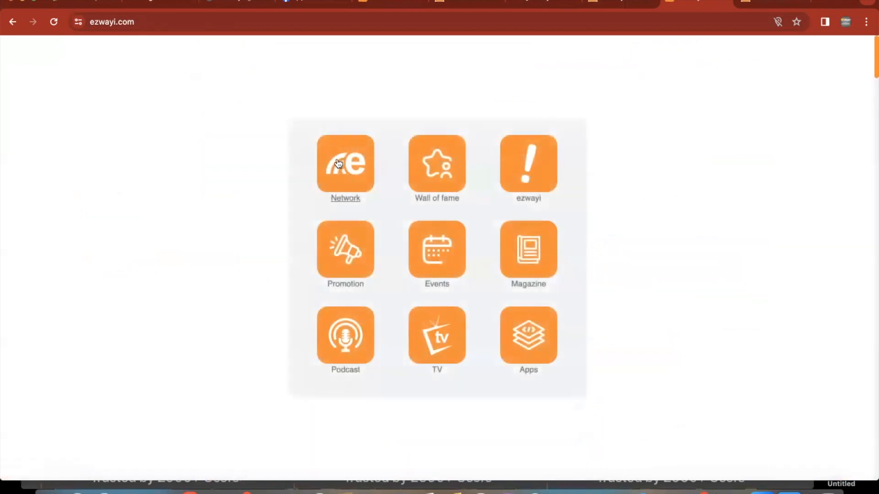
pyautogui.click(345, 164)
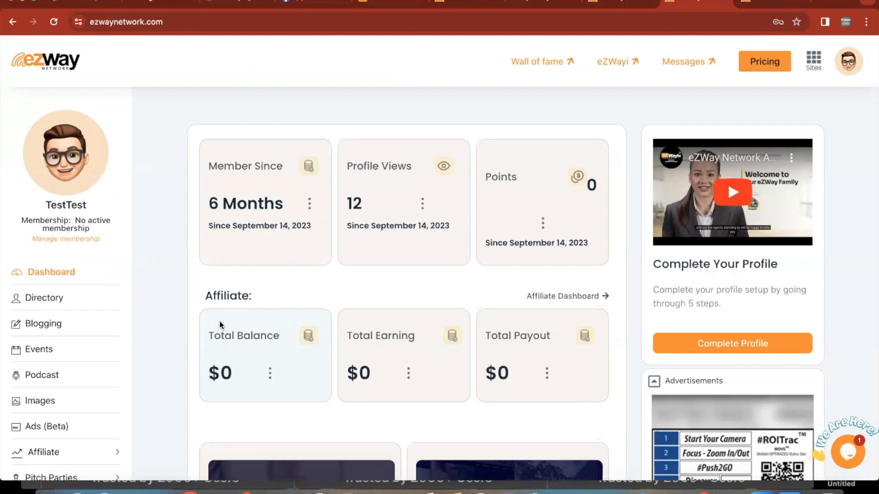
pyautogui.click(537, 62)
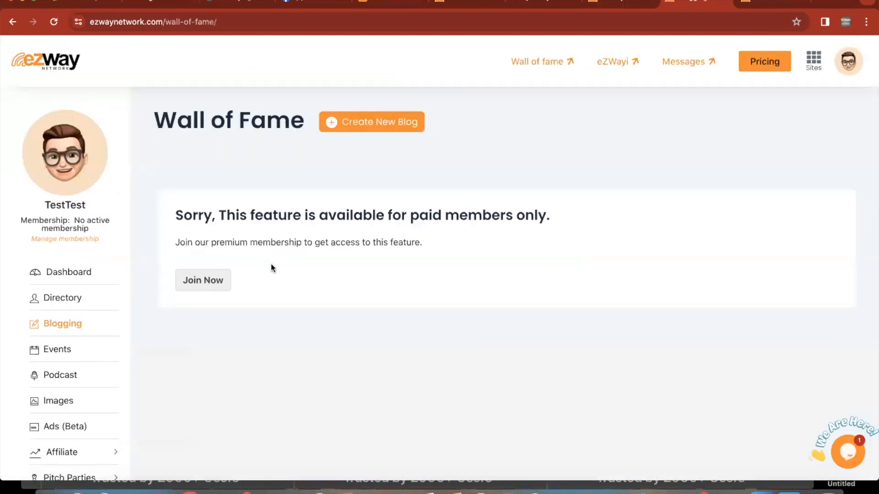
pyautogui.click(371, 121)
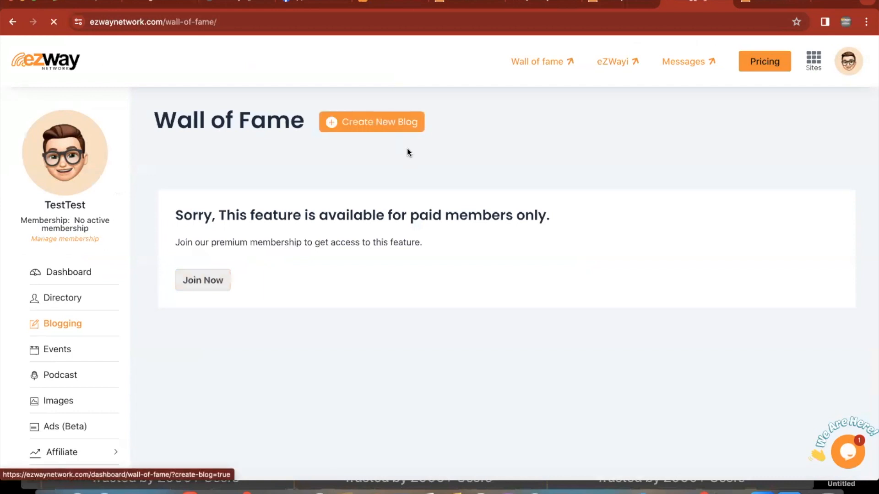
pyautogui.click(372, 122)
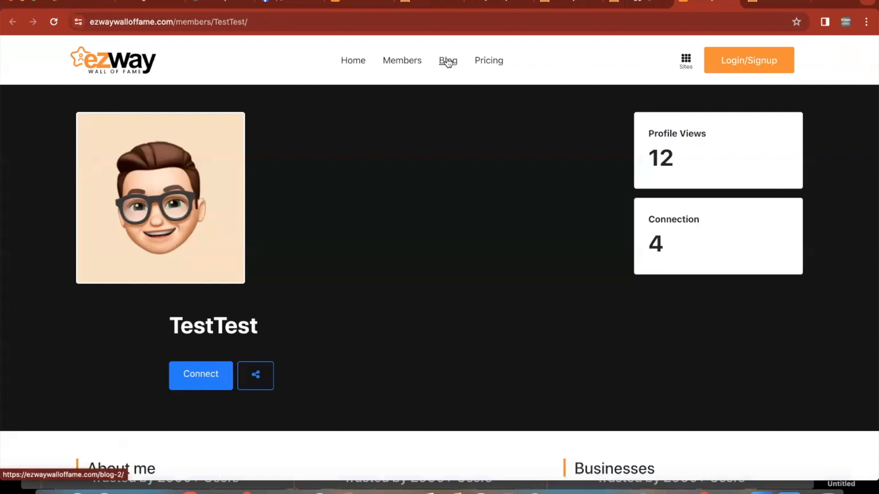
# - Open the Wall of Fame Blog listing and scroll through the eZWay articles
pyautogui.click(447, 60)
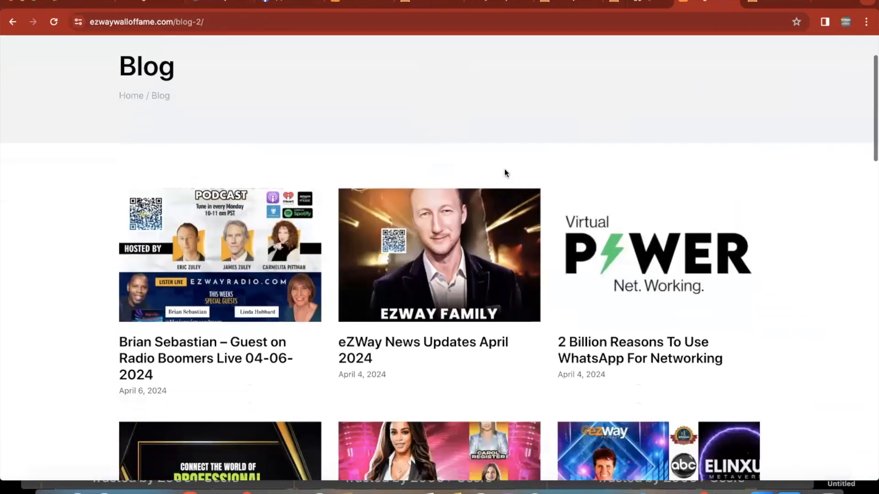
pyautogui.scroll(-3)
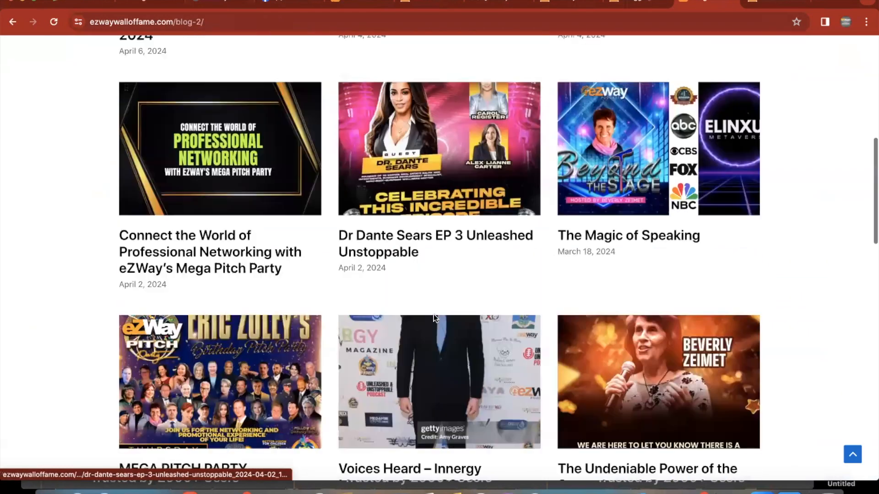
pyautogui.scroll(-3)
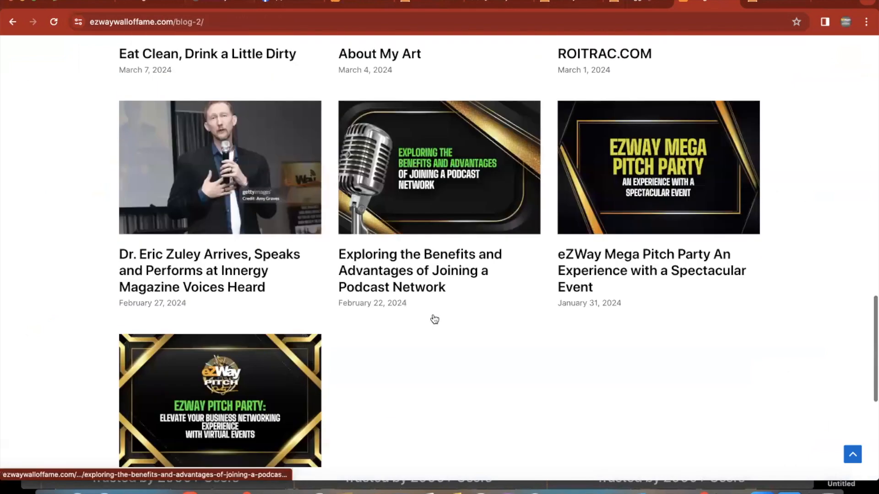
pyautogui.scroll(3)
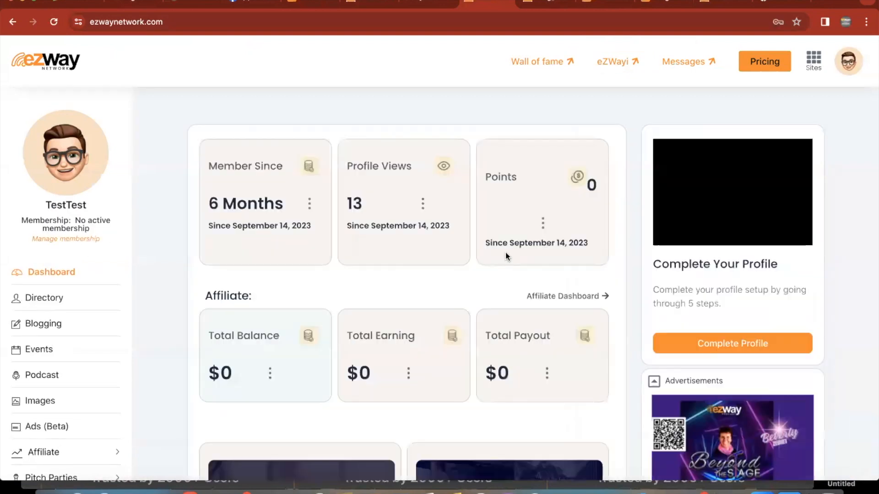
# - Scroll the eZWay Network dashboard through services, platforms and the Affiliate Link invite panel
pyautogui.scroll(-3)
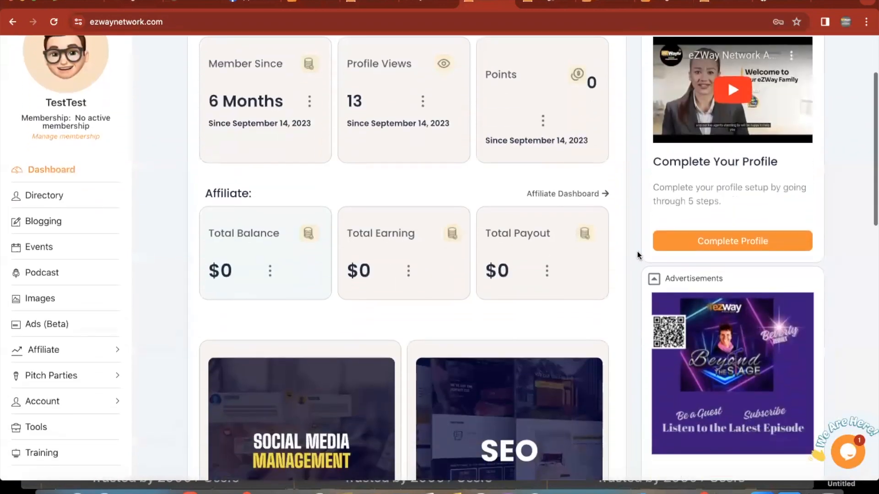
pyautogui.scroll(-3)
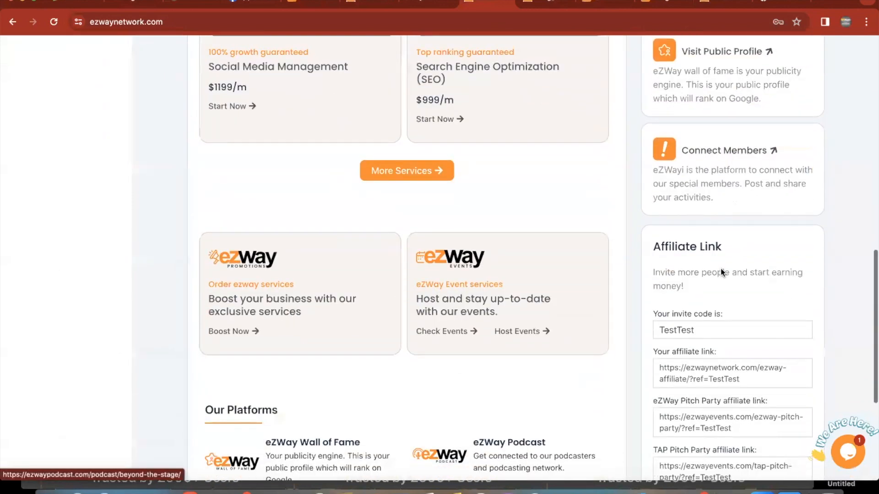
pyautogui.scroll(-3)
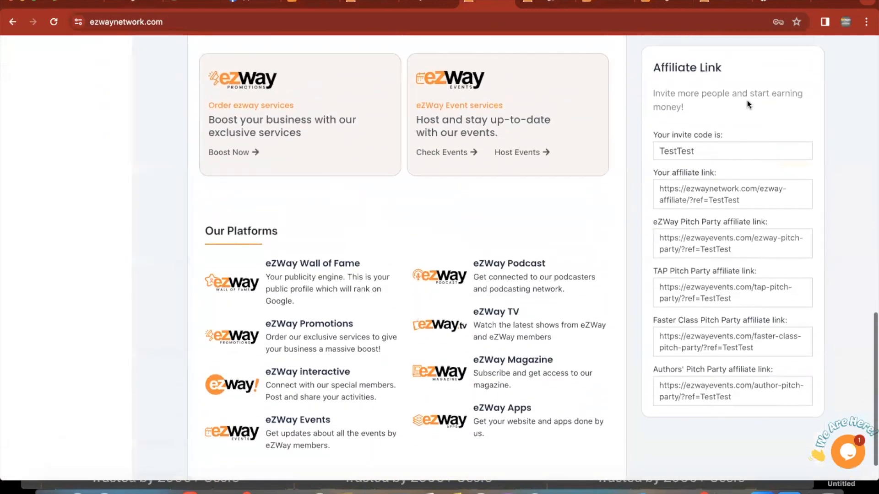
pyautogui.doubleClick(676, 151)
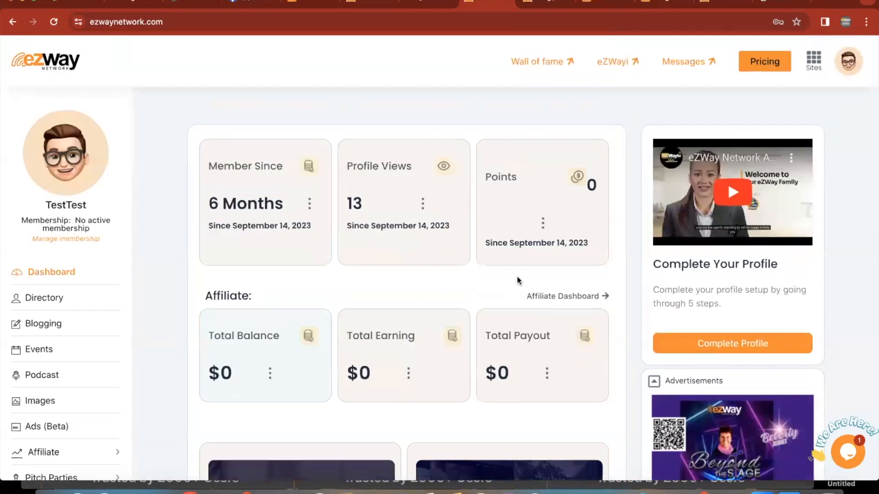
pyautogui.scroll(-3)
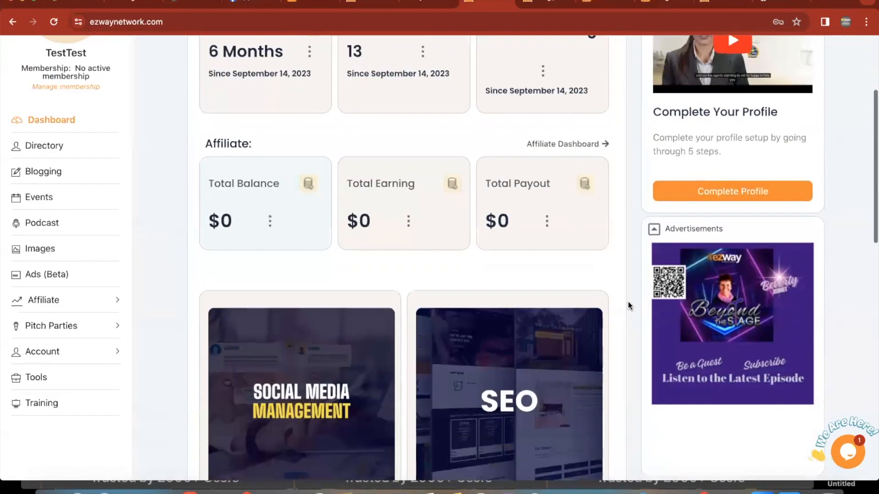
pyautogui.scroll(-3)
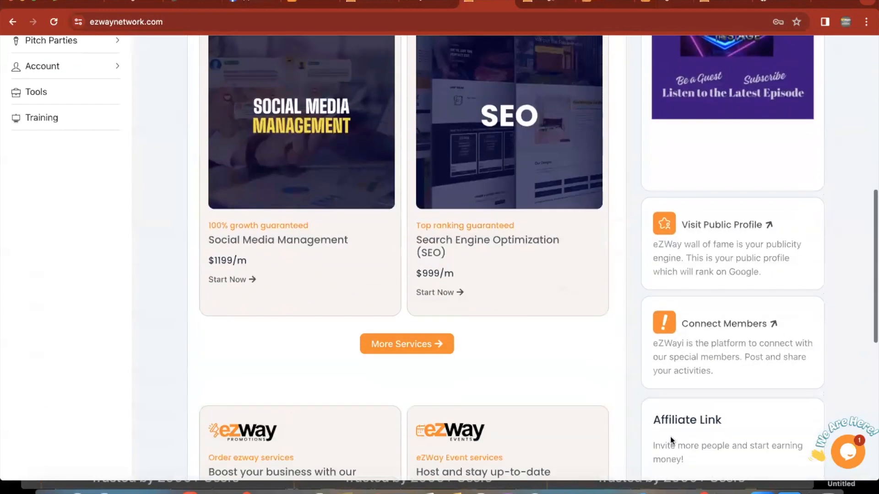
pyautogui.moveTo(752, 145)
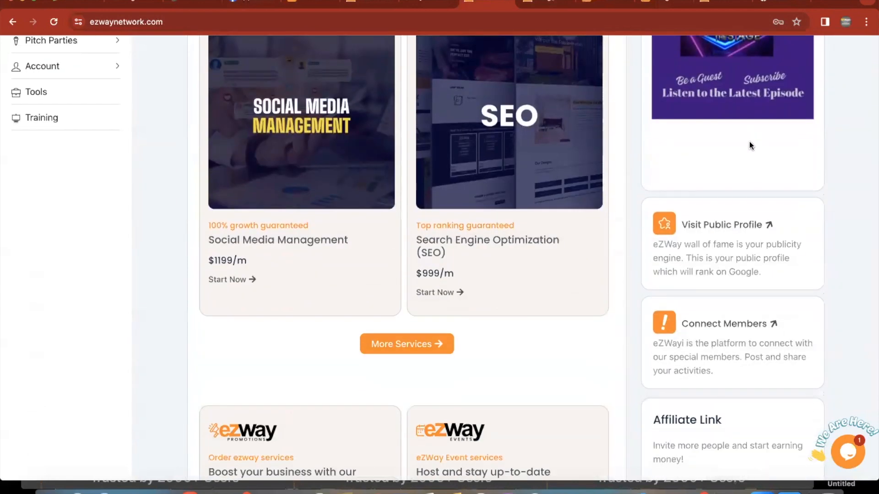